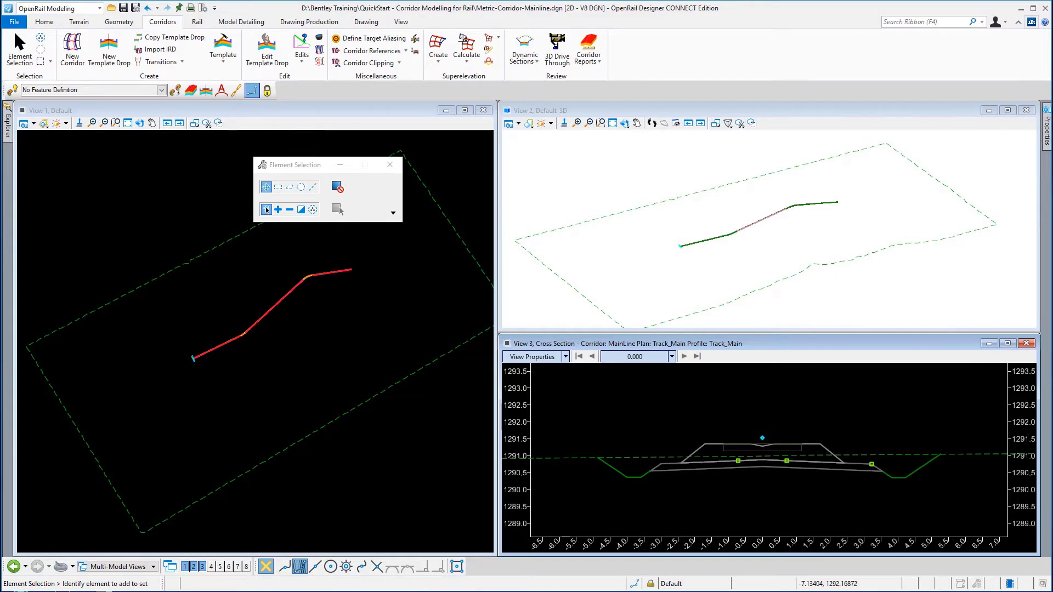
{"action": "mouse_move", "coordinate": [776, 169]}
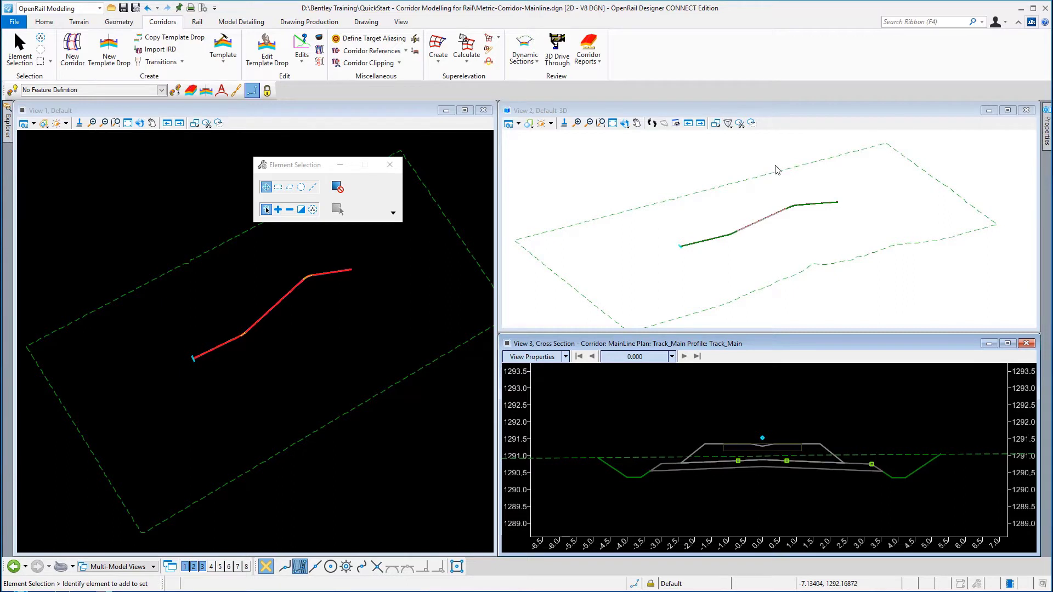
{"action": "mouse_move", "coordinate": [73, 162]}
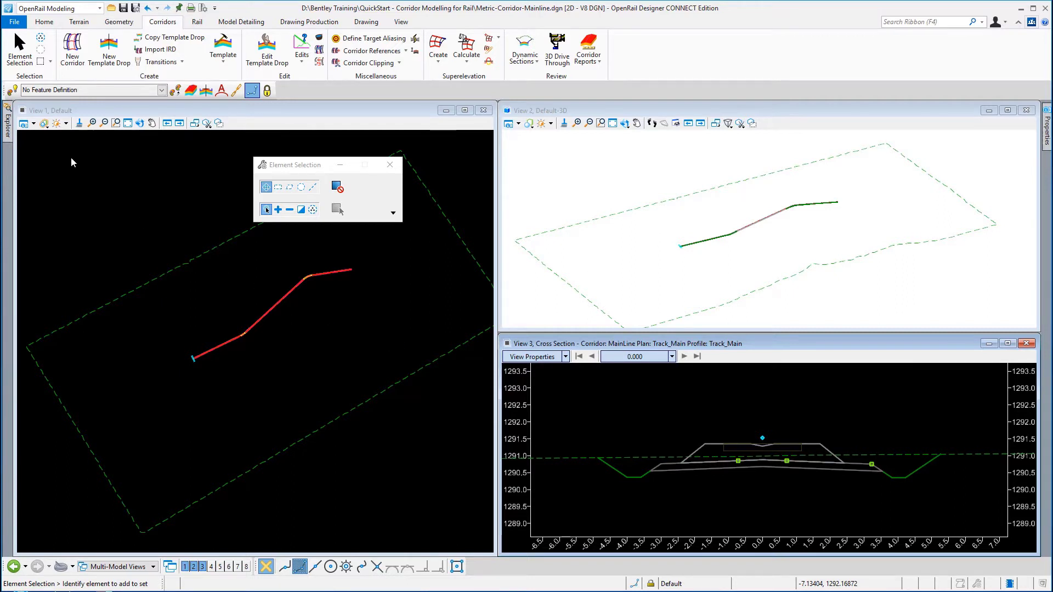
{"action": "mouse_move", "coordinate": [13, 22]}
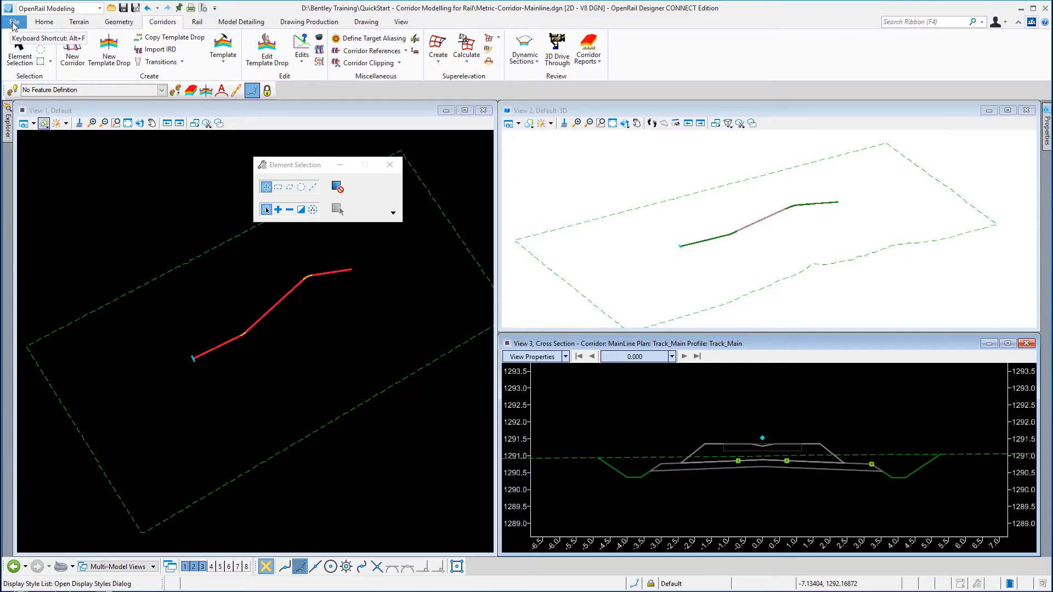
Step: Browse to and open the Metric-Rail_Geometry.dgn drawing with the rail alignment
{"action": "left_click", "coordinate": [13, 7]}
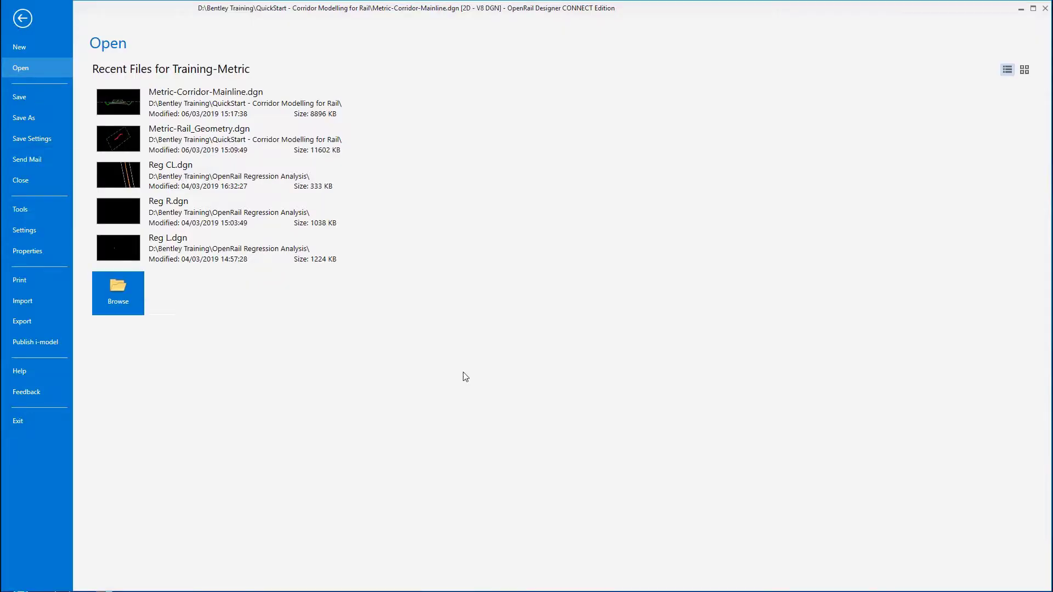
{"action": "left_click", "coordinate": [117, 292]}
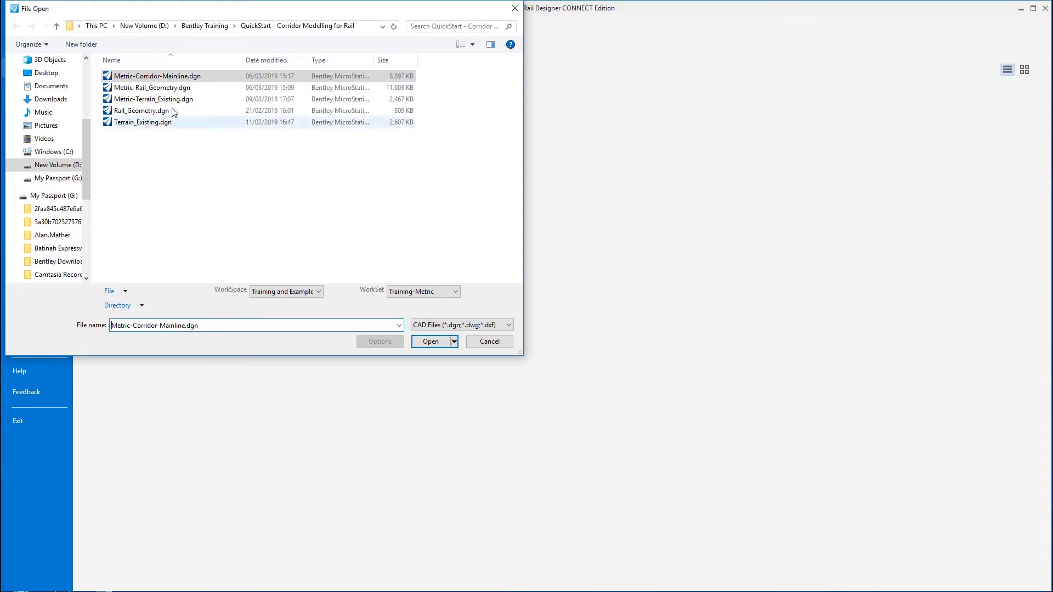
{"action": "left_click", "coordinate": [151, 88]}
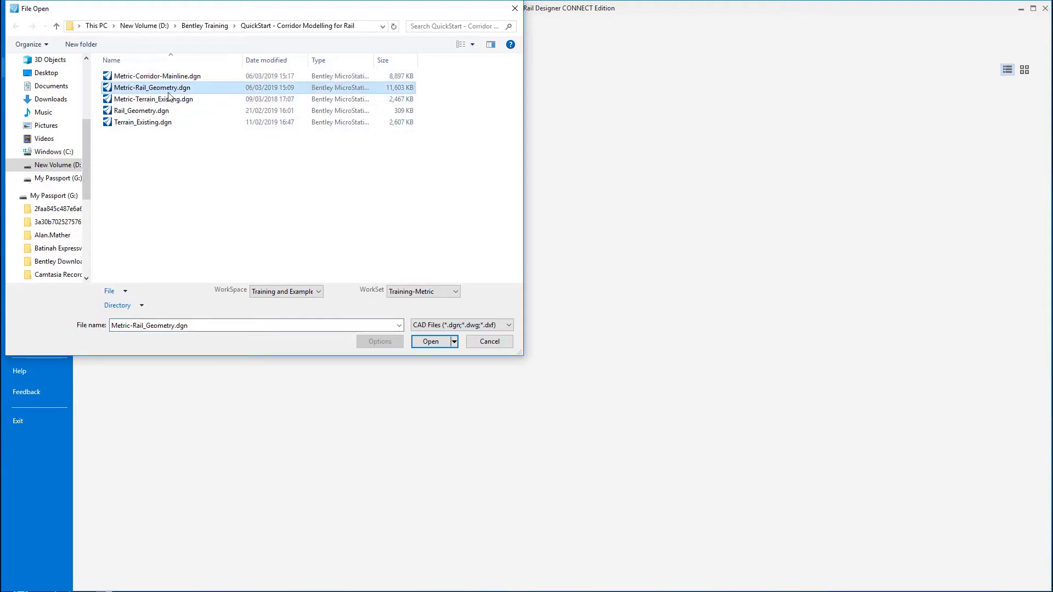
{"action": "left_click", "coordinate": [430, 340]}
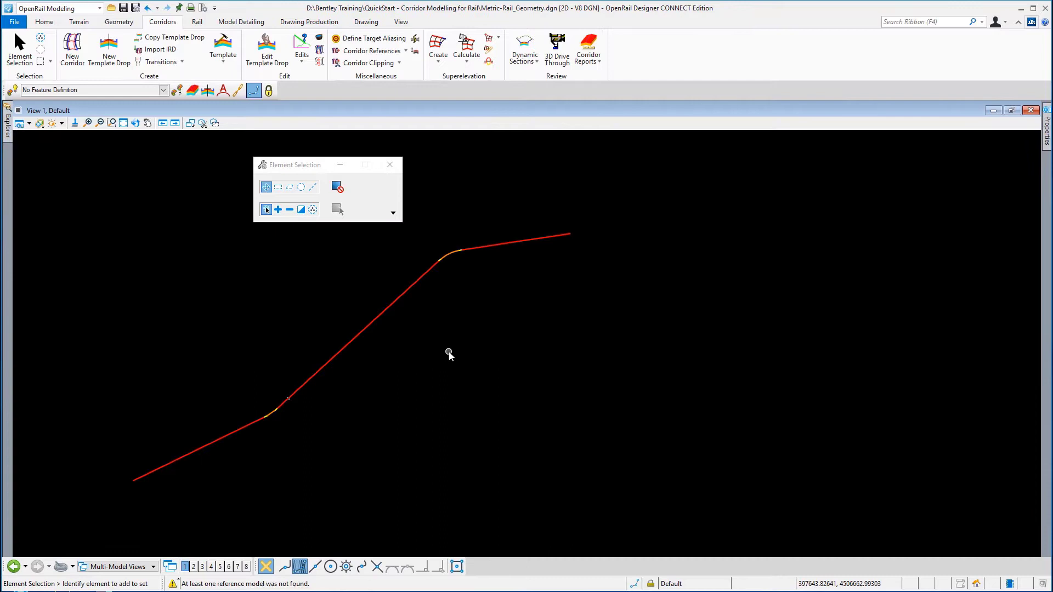
{"action": "mouse_move", "coordinate": [519, 285]}
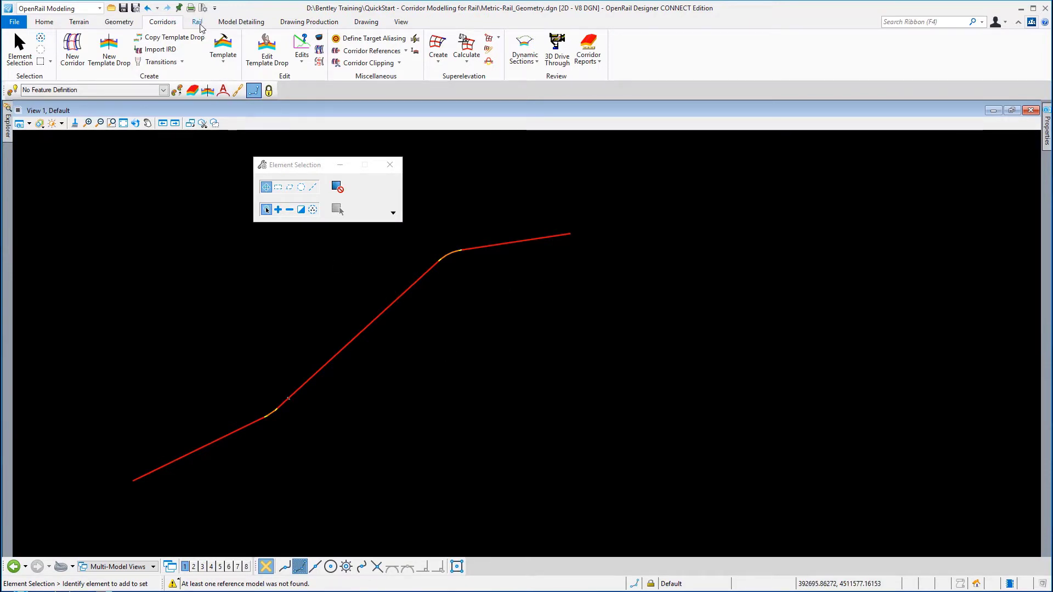
Step: From the Rail tab, bring up the alignment's speed table showing one 120 row from 0 to 11752.388
{"action": "left_click", "coordinate": [196, 22]}
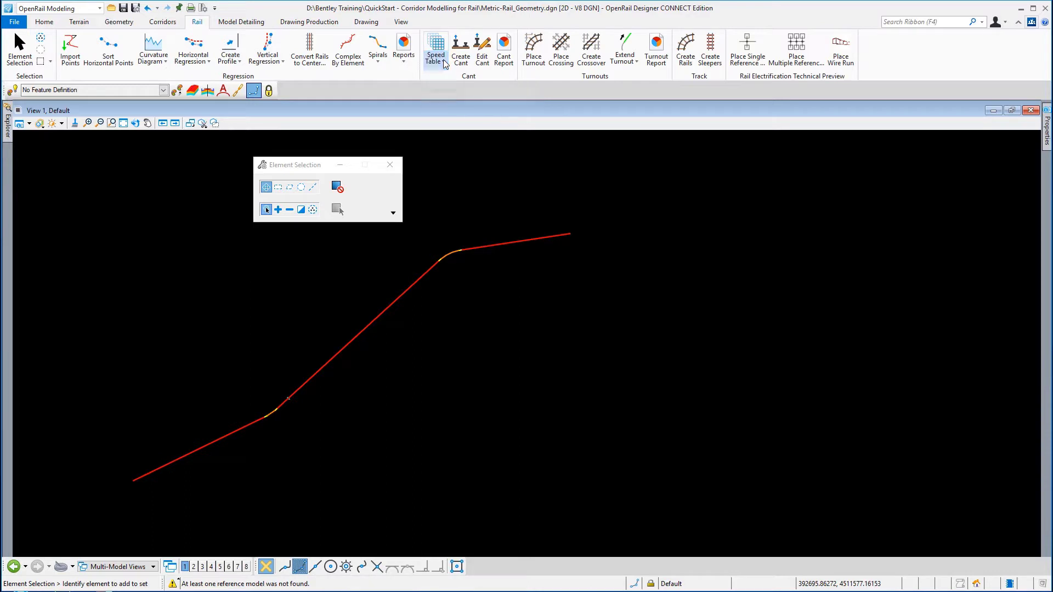
{"action": "left_click", "coordinate": [435, 50]}
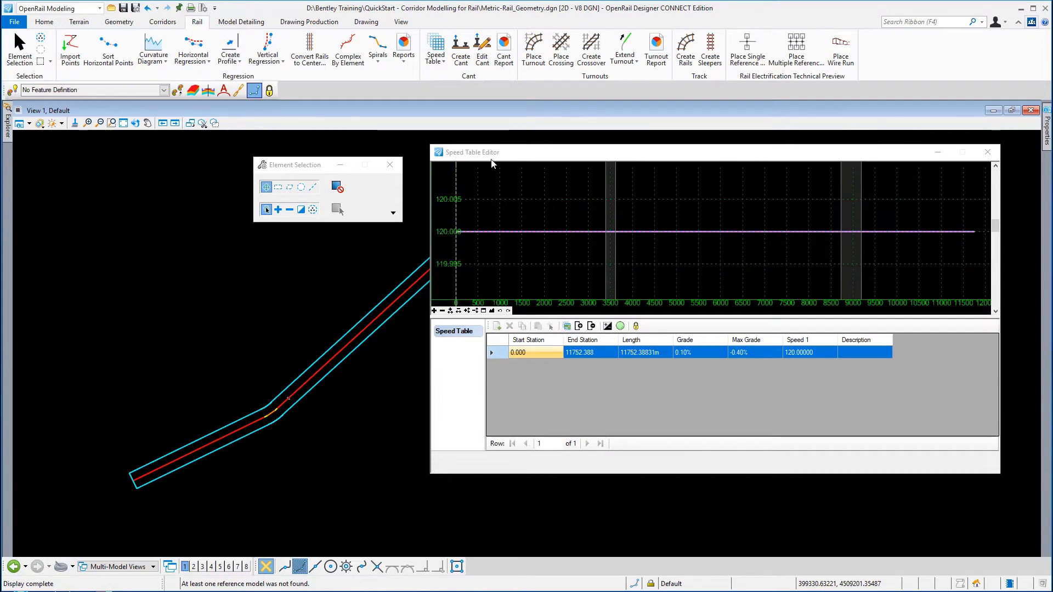
{"action": "mouse_move", "coordinate": [530, 304]}
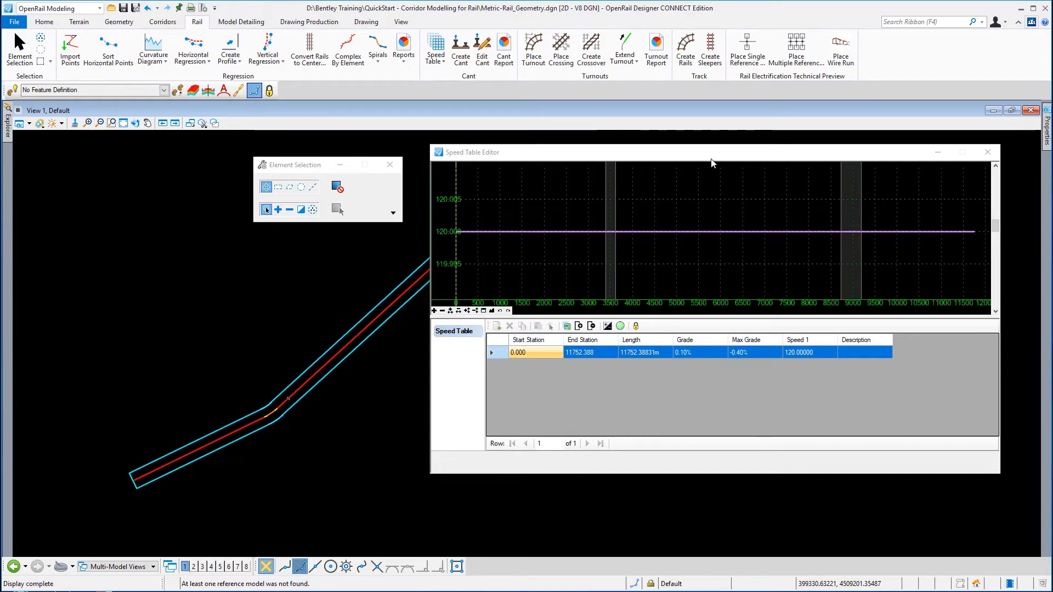
{"action": "mouse_move", "coordinate": [503, 293]}
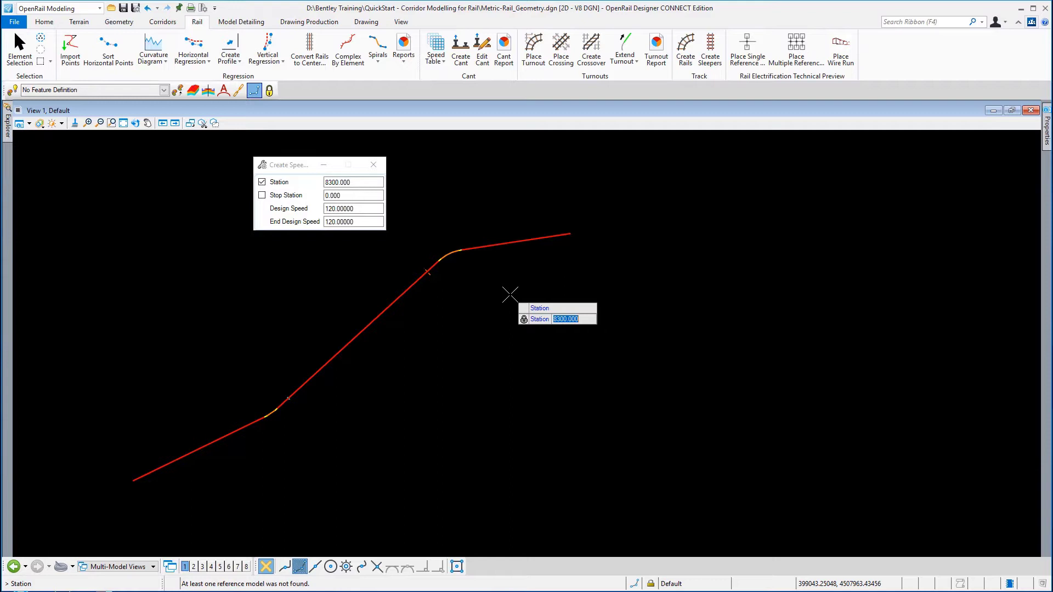
Step: Enter a speed entry at station 4050 with design speed 85 for the alignment
{"action": "type", "text": "4050"}
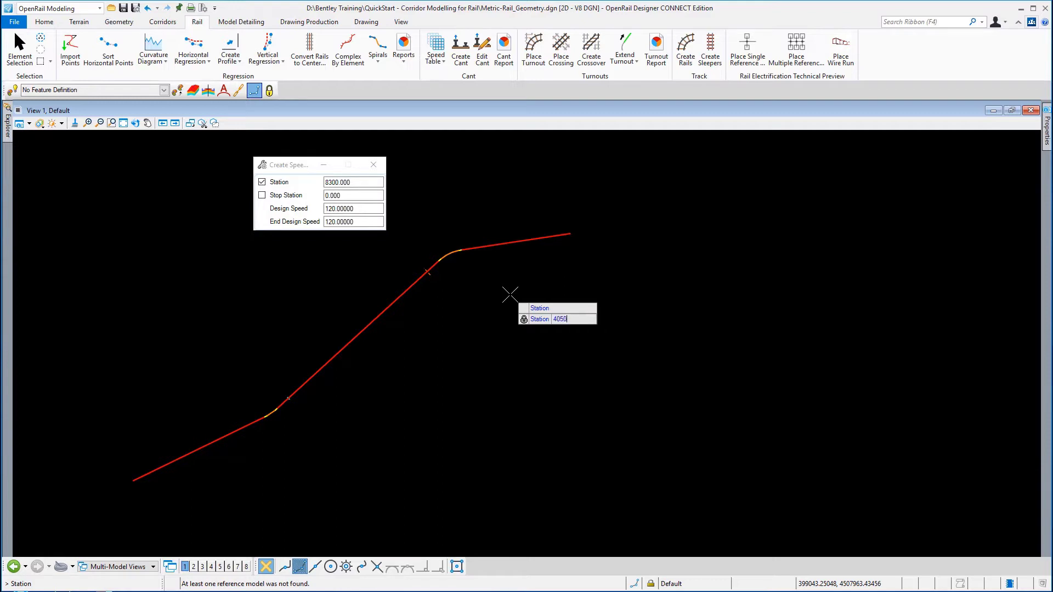
{"action": "type", "text": "4050.000"}
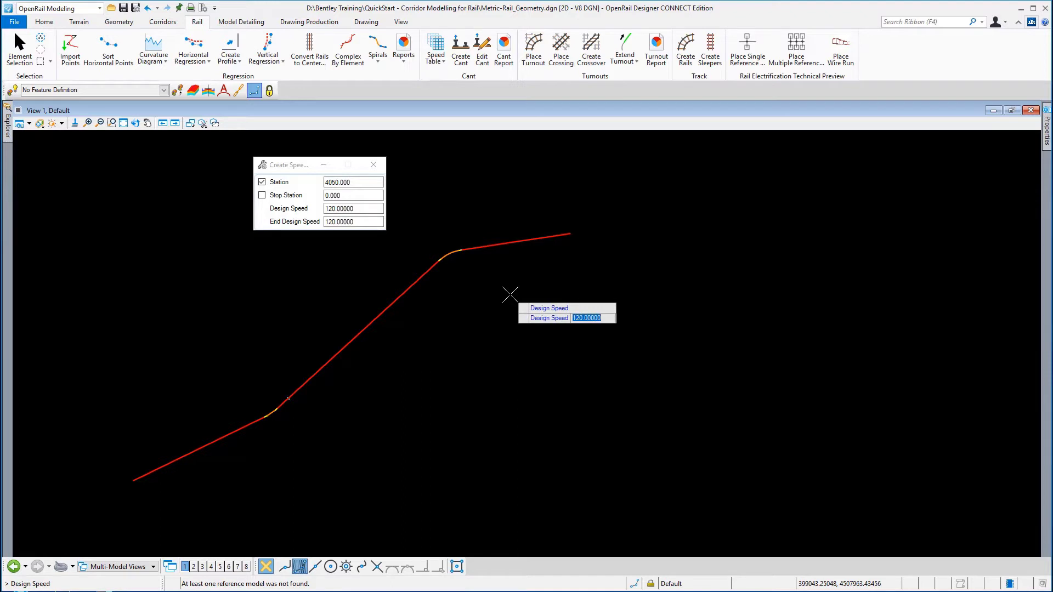
{"action": "type", "text": "8"}
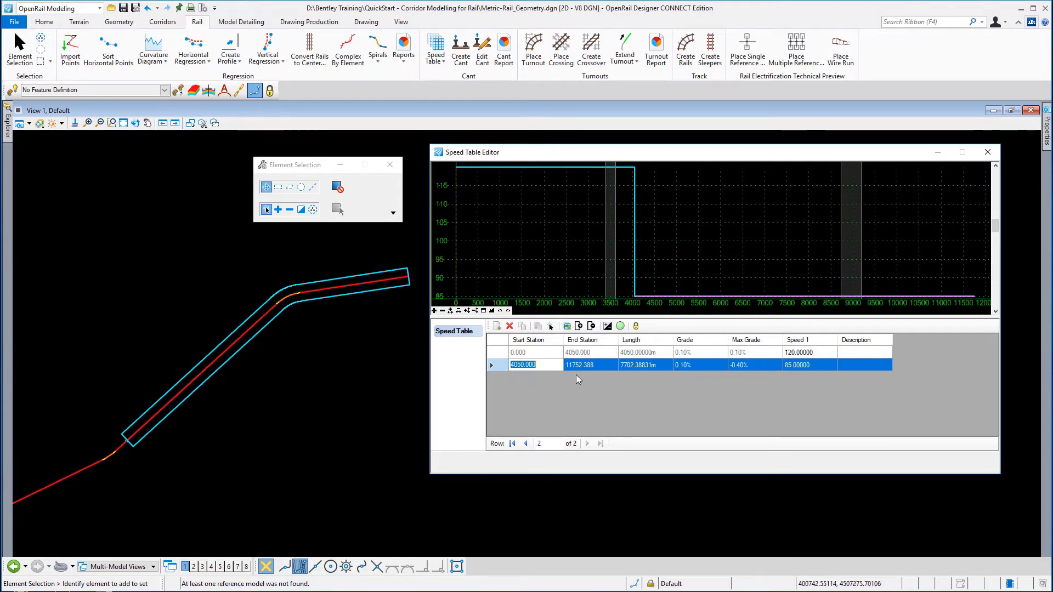
{"action": "mouse_move", "coordinate": [497, 326]}
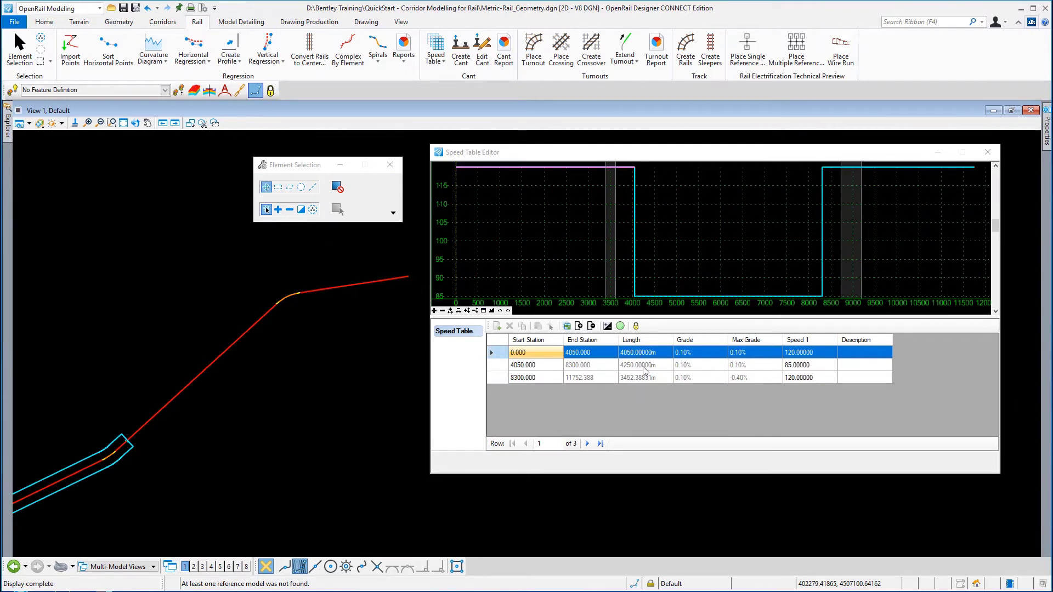
{"action": "mouse_move", "coordinate": [650, 401]}
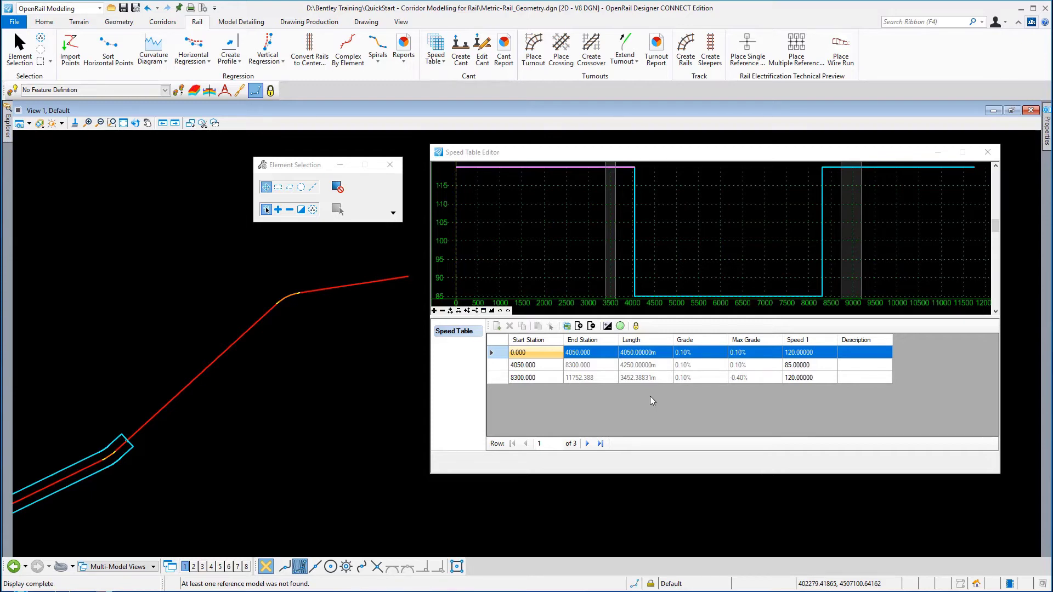
{"action": "mouse_move", "coordinate": [430, 411]}
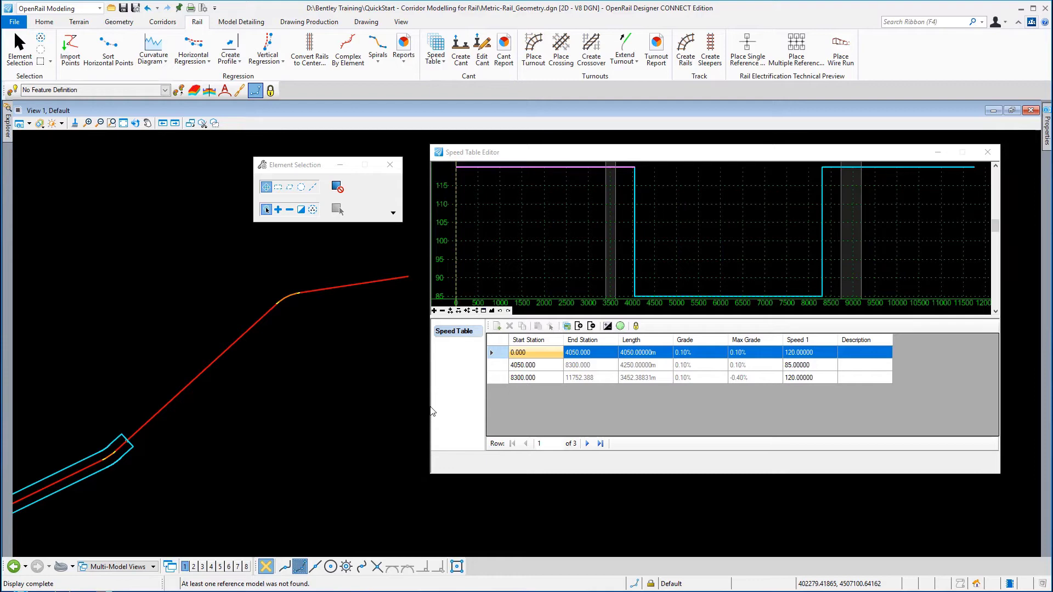
{"action": "mouse_move", "coordinate": [461, 340]}
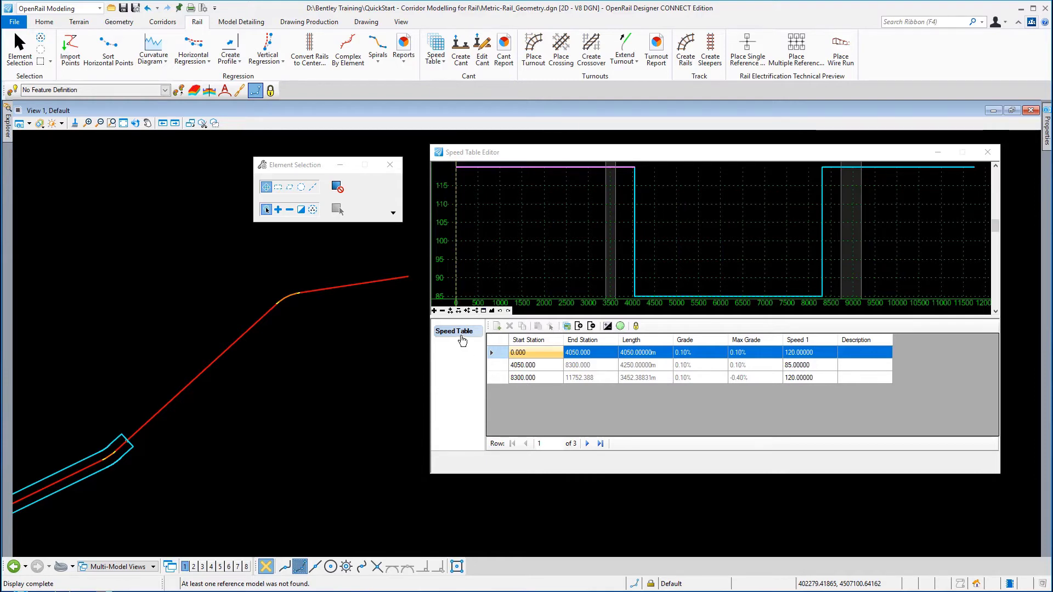
Step: Rename the Speed 1 column to Express and close the Speed Table Editor
{"action": "left_click", "coordinate": [799, 338]}
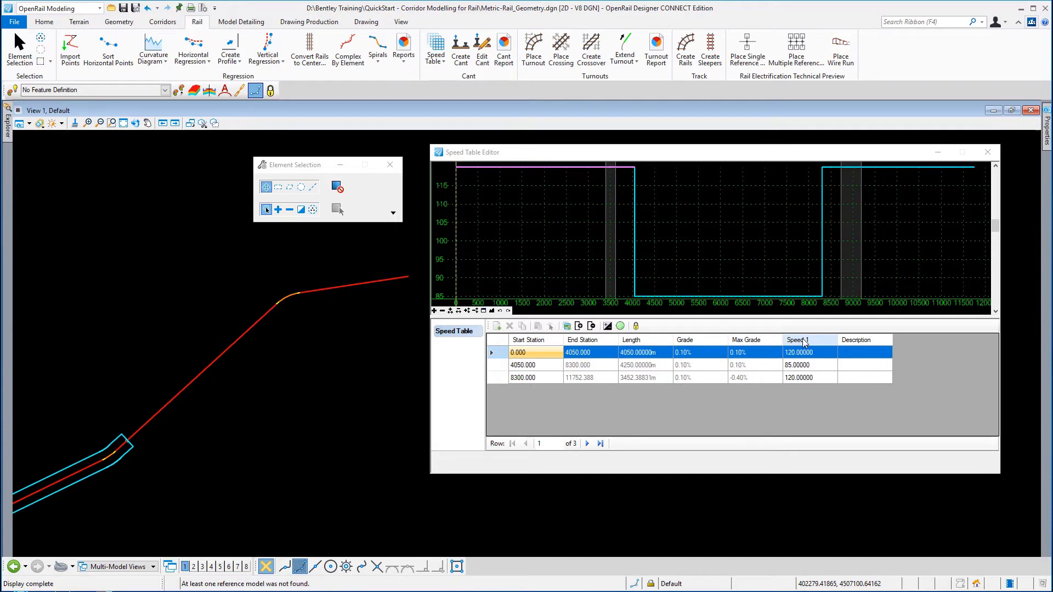
{"action": "right_click", "coordinate": [796, 339]}
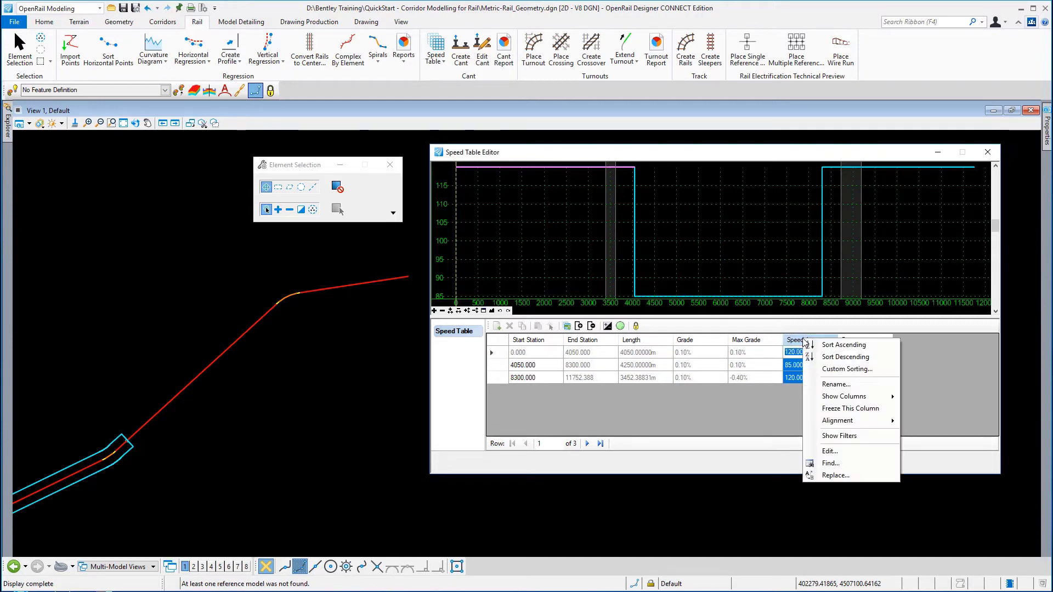
{"action": "left_click", "coordinate": [835, 383]}
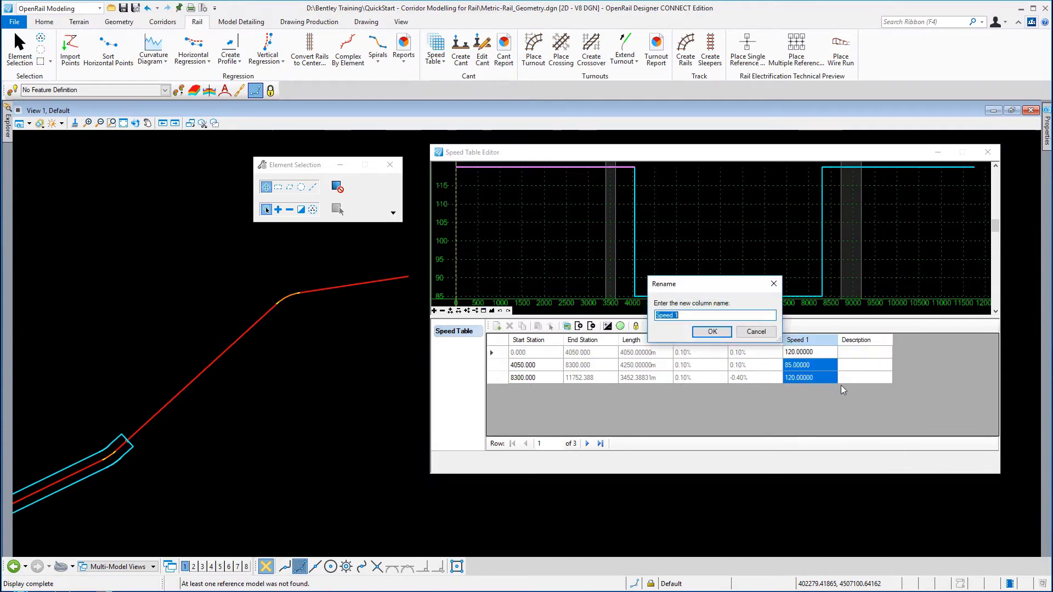
{"action": "type", "text": "Express"}
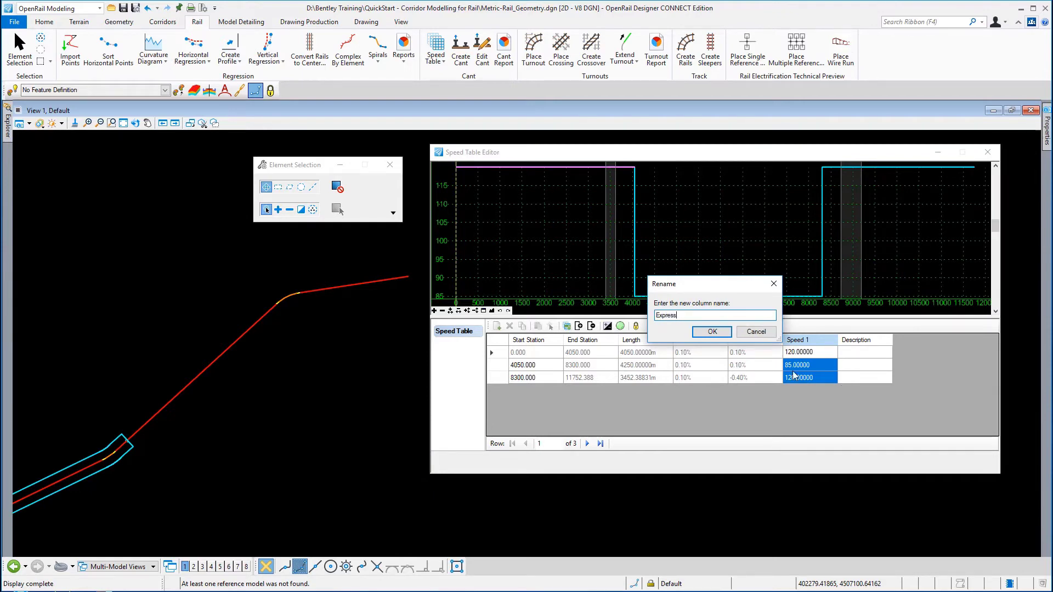
{"action": "left_click", "coordinate": [710, 331]}
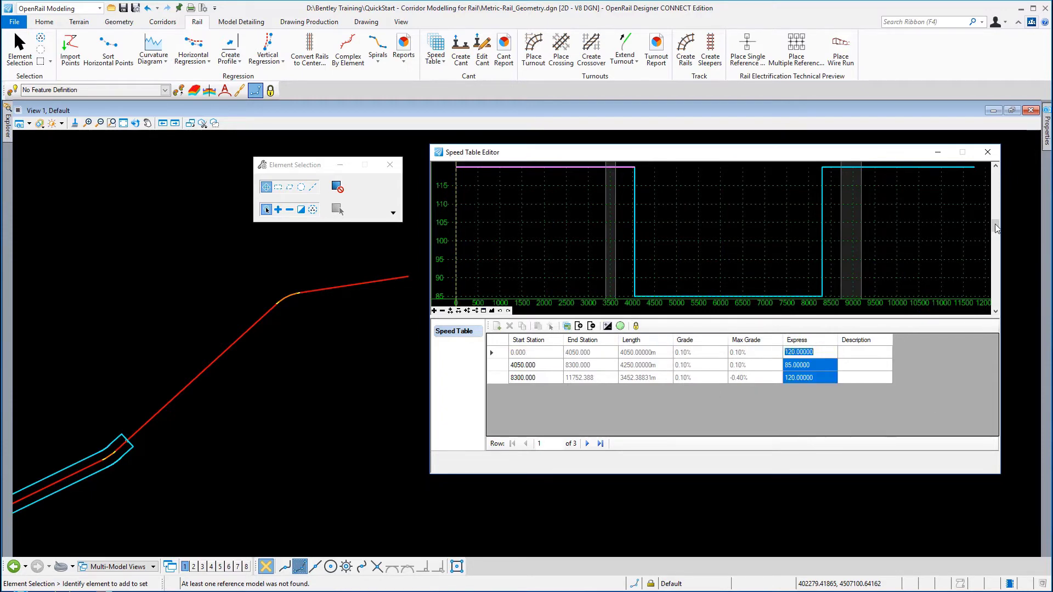
{"action": "left_click", "coordinate": [986, 151]}
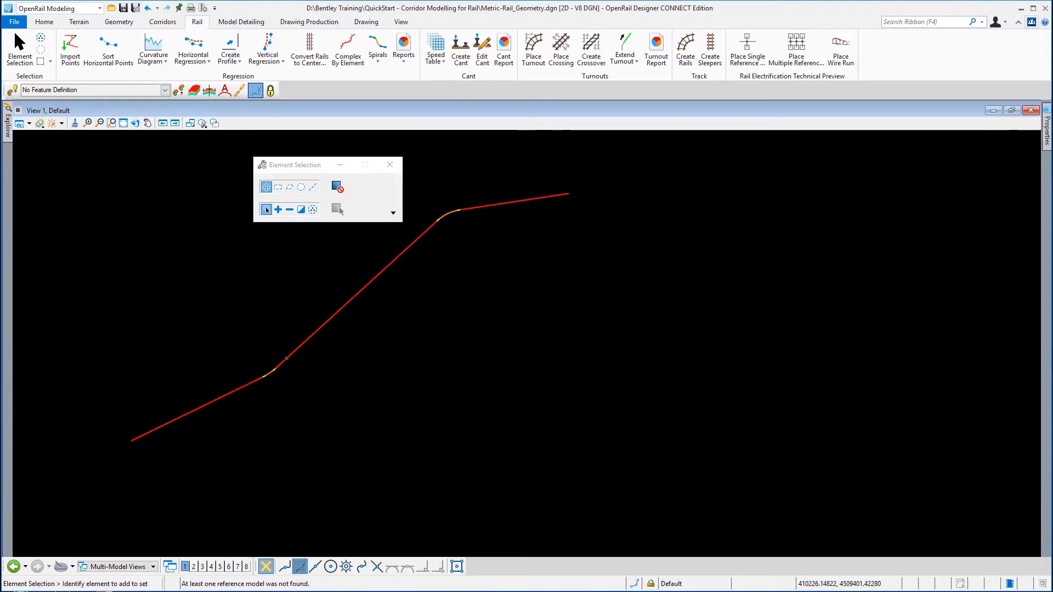
{"action": "mouse_move", "coordinate": [713, 332]}
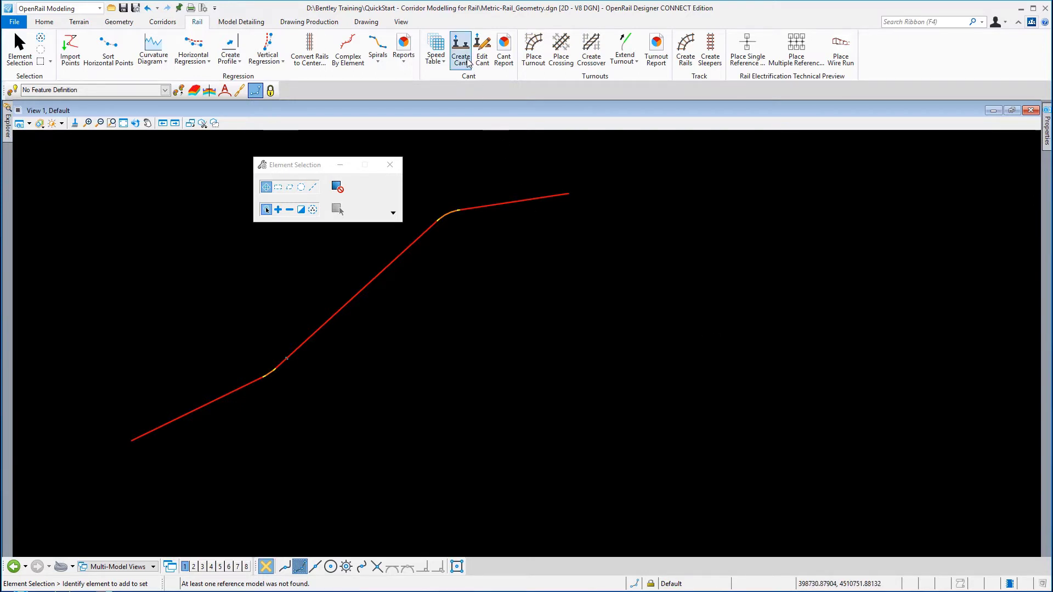
Step: Create cant on the rail centerline using the Express speed scheme, rotated about the inside rail
{"action": "left_click", "coordinate": [460, 49]}
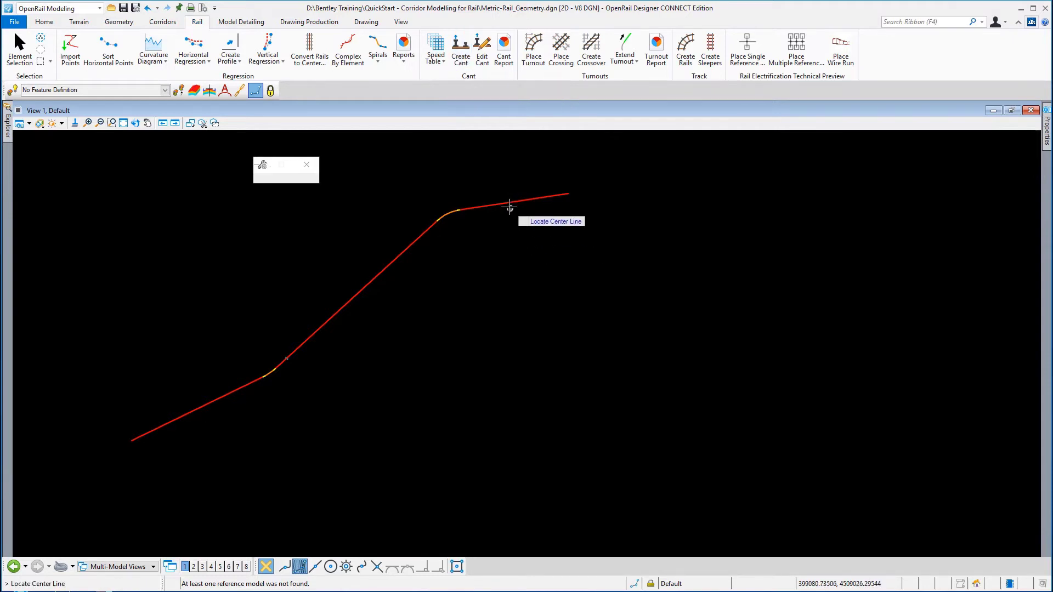
{"action": "left_click", "coordinate": [508, 205]}
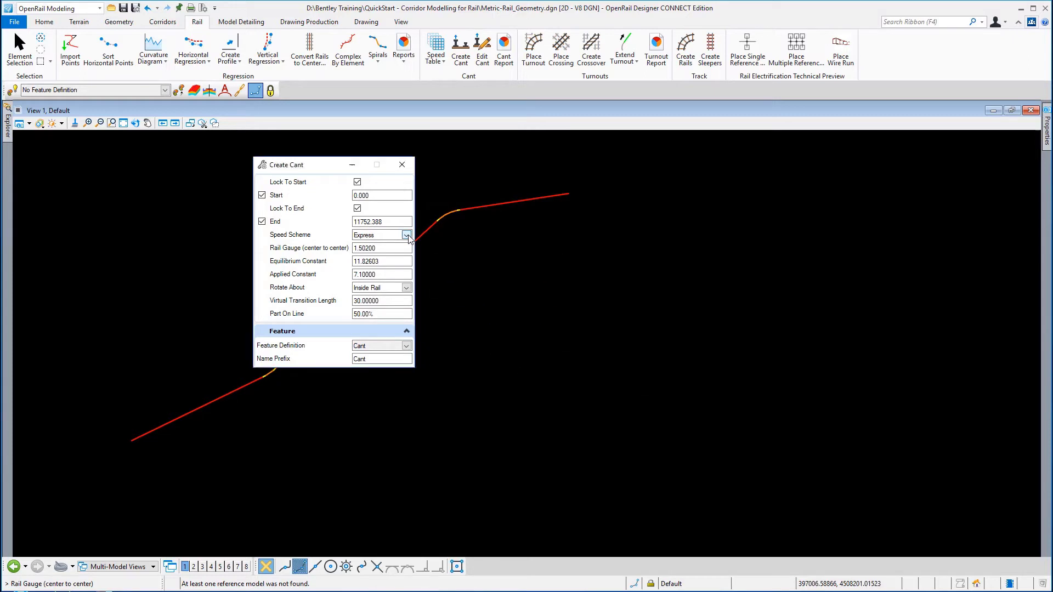
{"action": "left_click", "coordinate": [406, 235]}
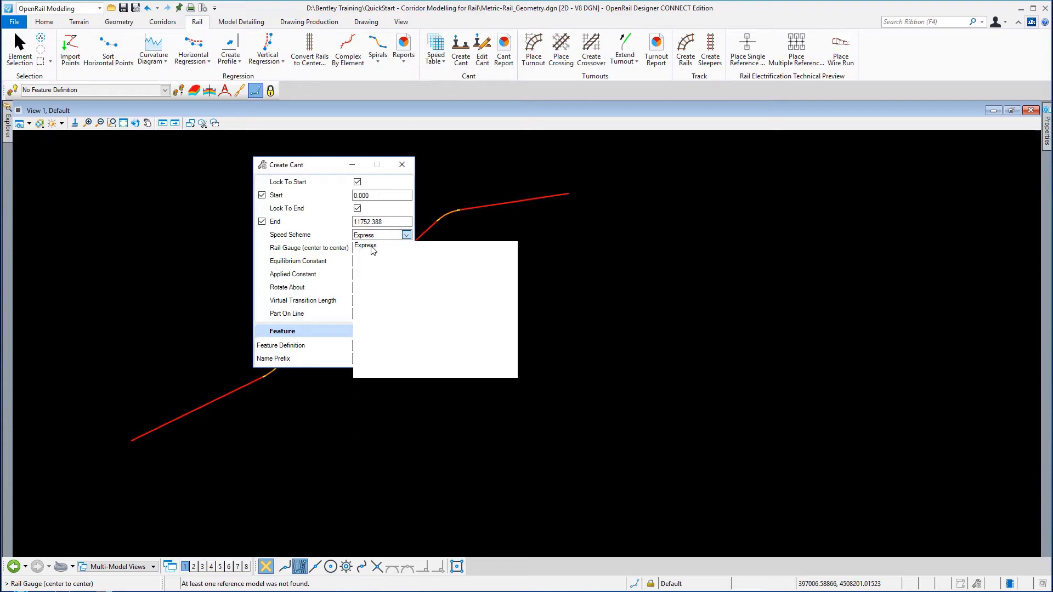
{"action": "left_click", "coordinate": [364, 244]}
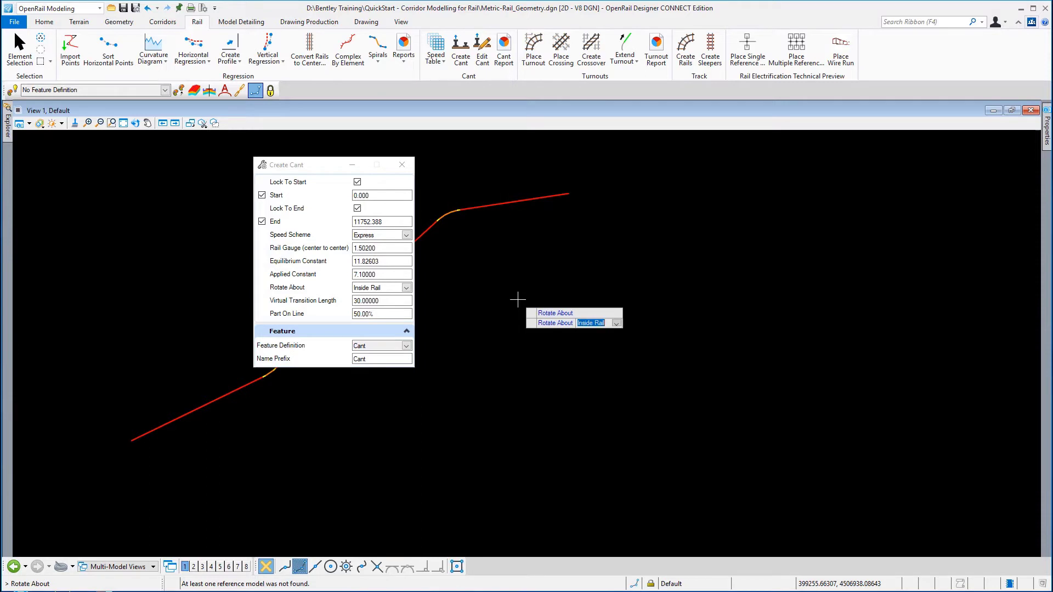
{"action": "mouse_move", "coordinate": [519, 281]}
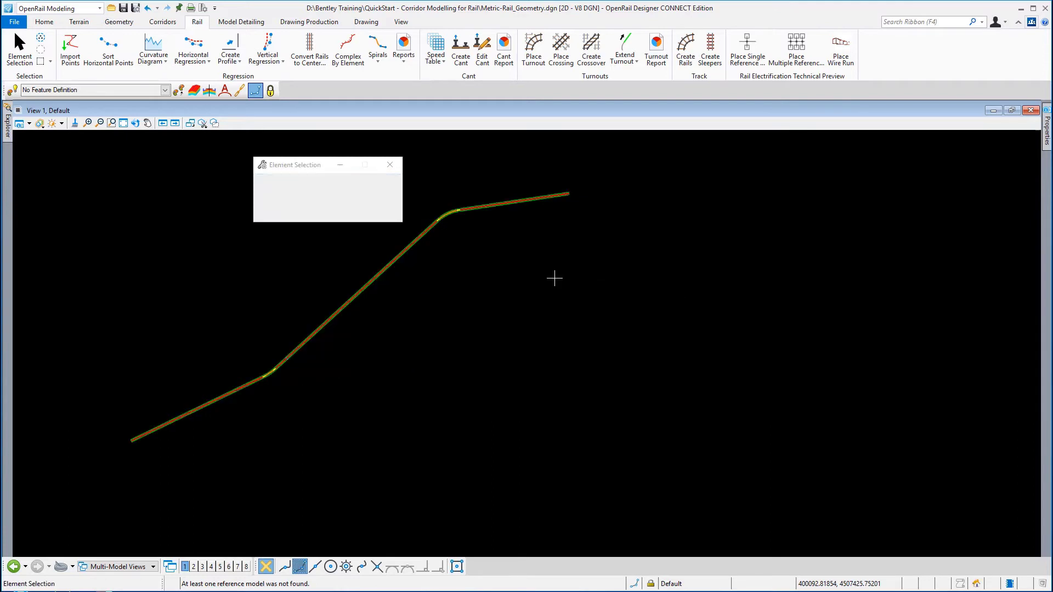
Step: Zoom in on the canted alignment to see the rails either side of the centerline
{"action": "left_click_drag", "start_coordinate": [555, 277], "coordinate": [495, 299]}
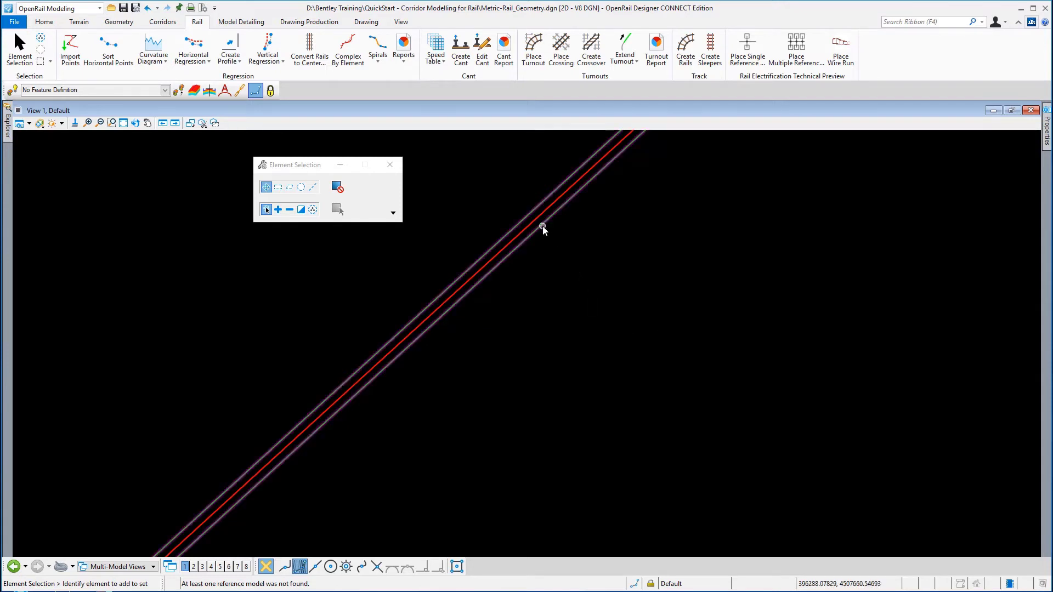
{"action": "mouse_move", "coordinate": [541, 227]}
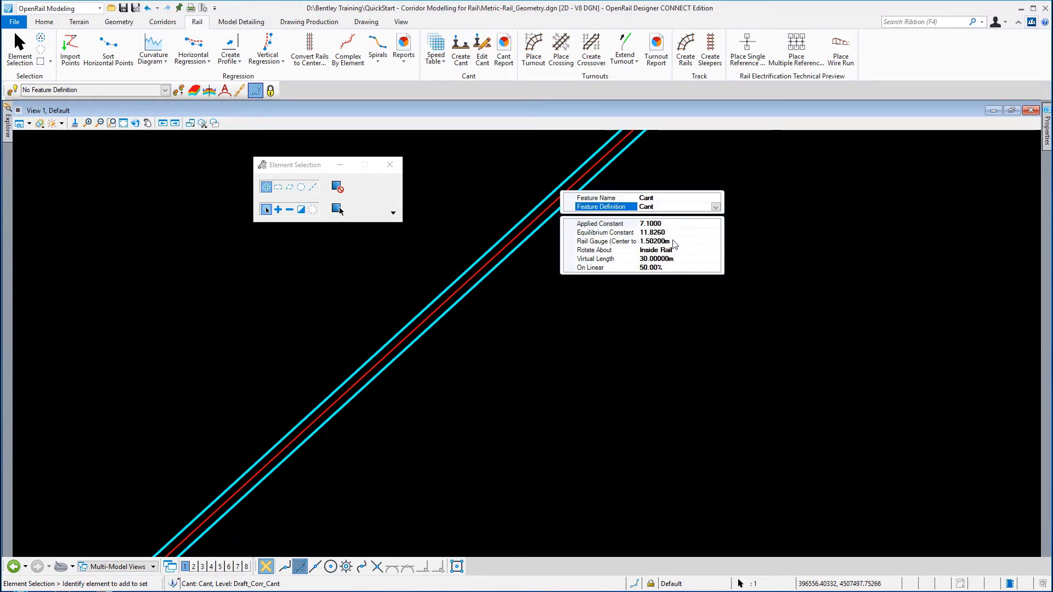
{"action": "mouse_move", "coordinate": [669, 218]}
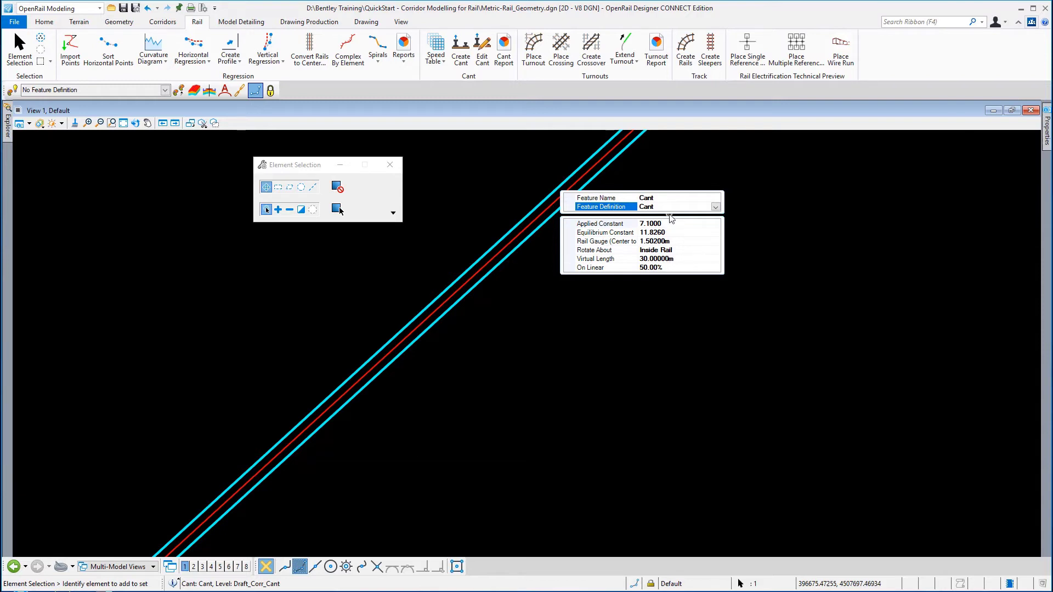
{"action": "mouse_move", "coordinate": [623, 321]}
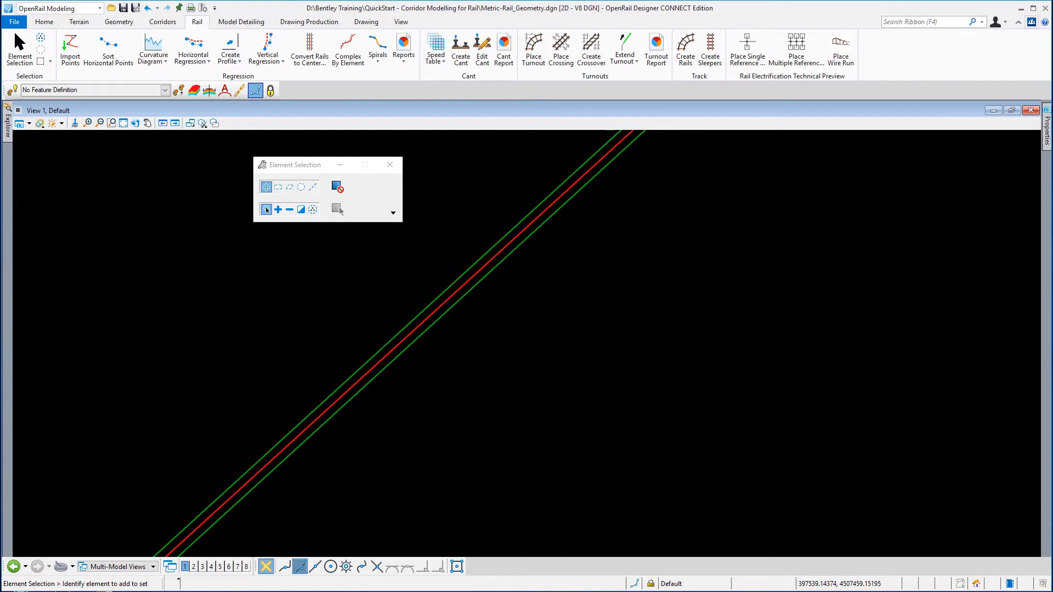
{"action": "mouse_move", "coordinate": [759, 303]}
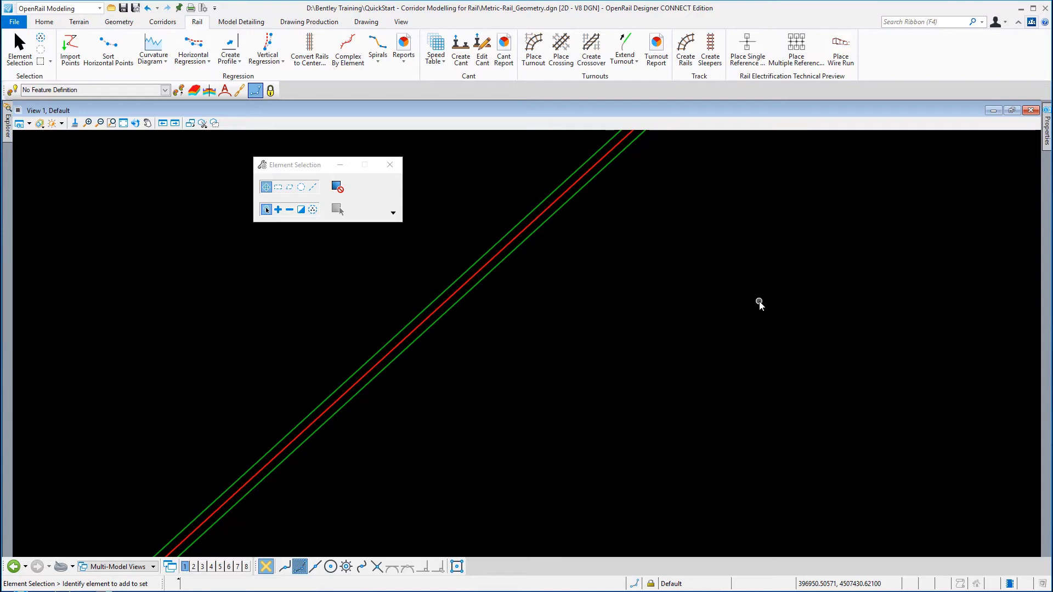
{"action": "mouse_move", "coordinate": [697, 293]}
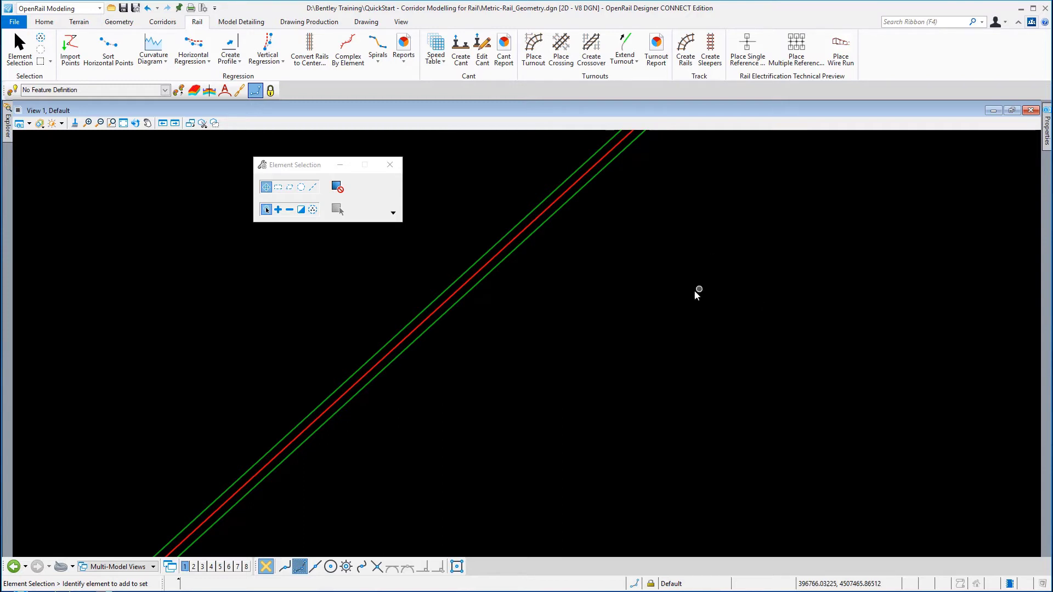
{"action": "mouse_move", "coordinate": [13, 22]}
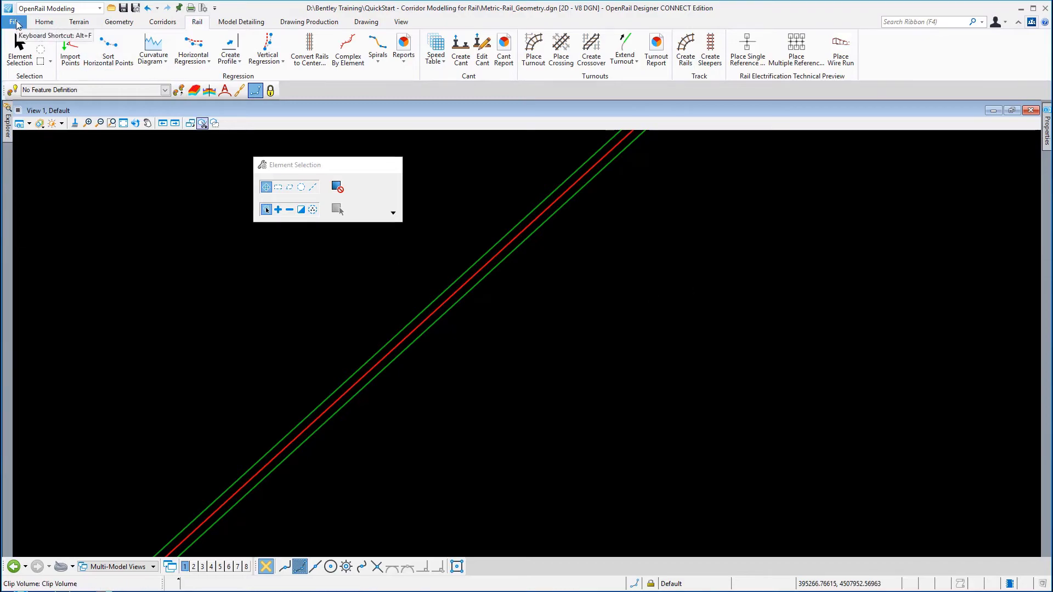
Step: Browse to and open the Metric-Corridor-Mainline.dgn corridor file
{"action": "left_click", "coordinate": [12, 22]}
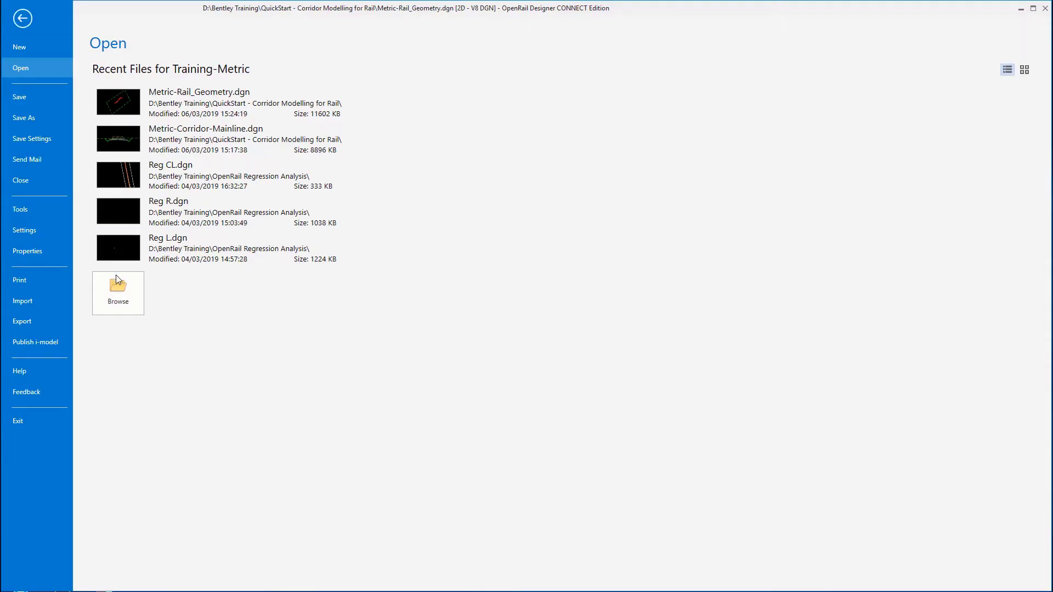
{"action": "left_click", "coordinate": [117, 293]}
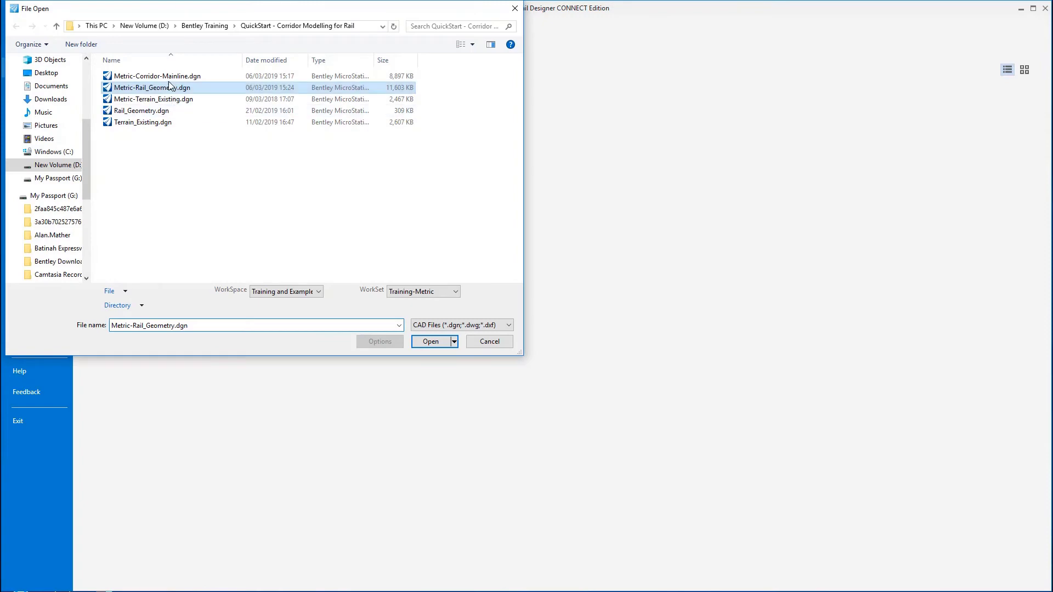
{"action": "left_click", "coordinate": [156, 76]}
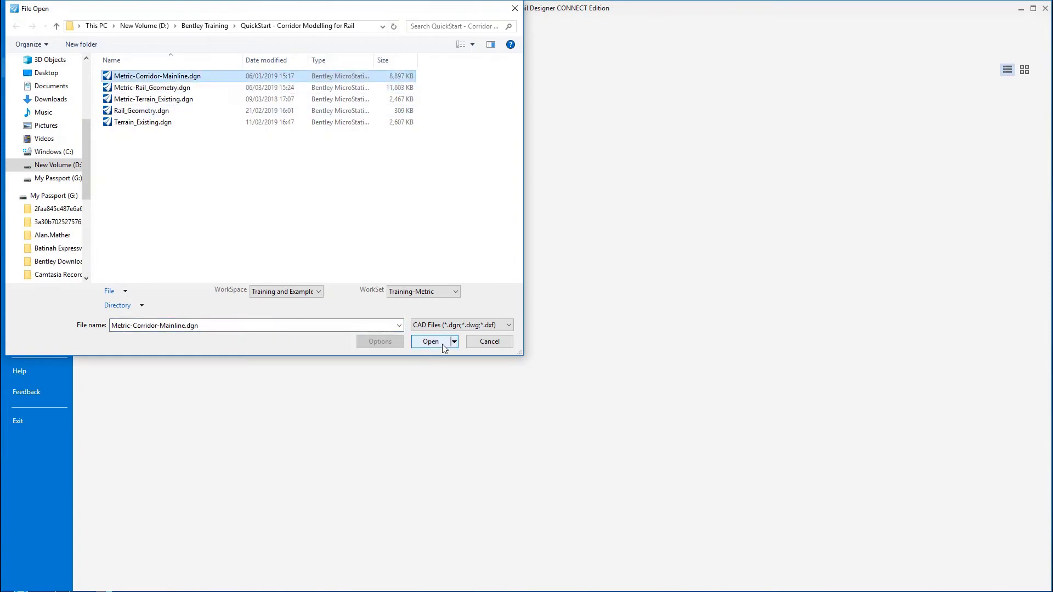
{"action": "left_click", "coordinate": [429, 341]}
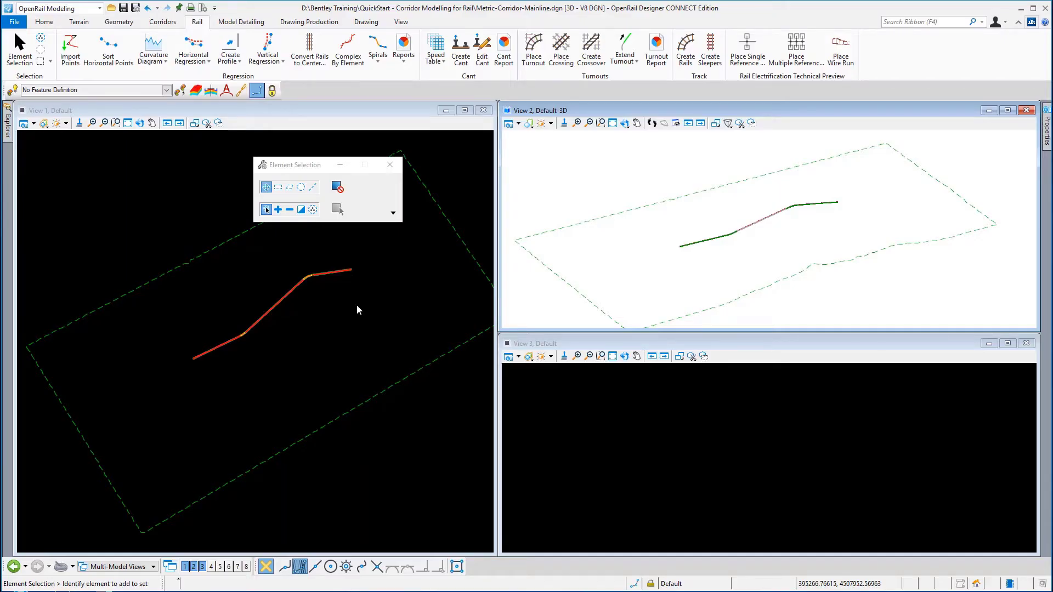
{"action": "mouse_move", "coordinate": [286, 330]}
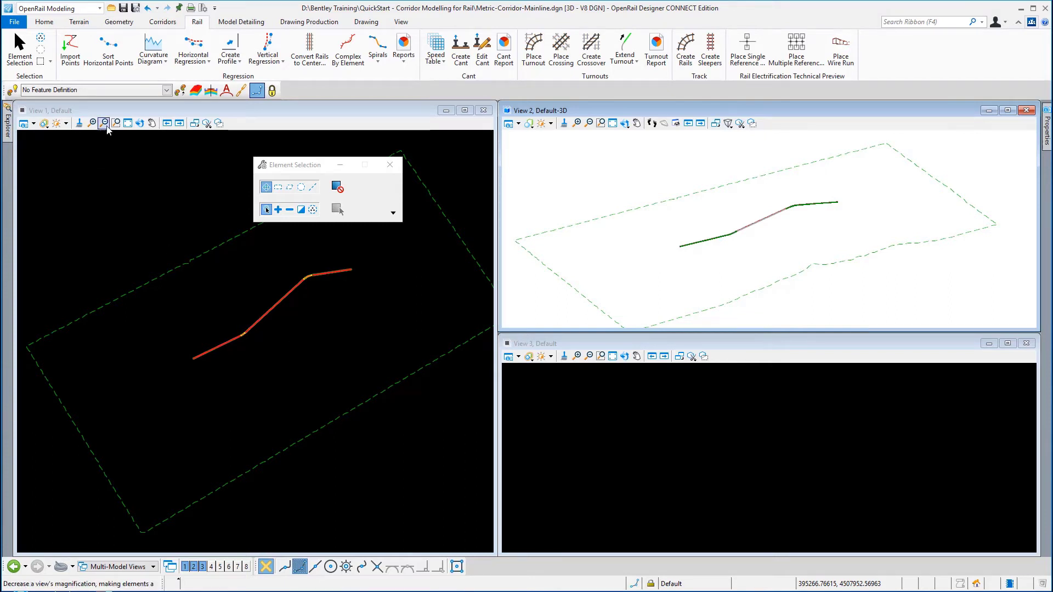
Step: Window Area zoom in View 1 onto the corridor with the referenced cant element
{"action": "left_click", "coordinate": [115, 123]}
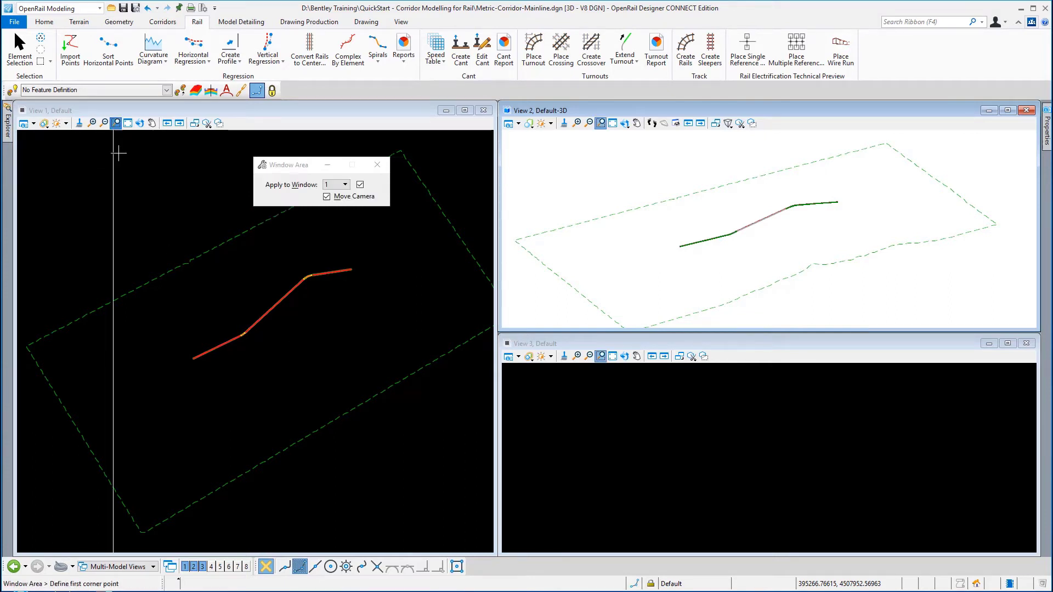
{"action": "left_click", "coordinate": [193, 354]}
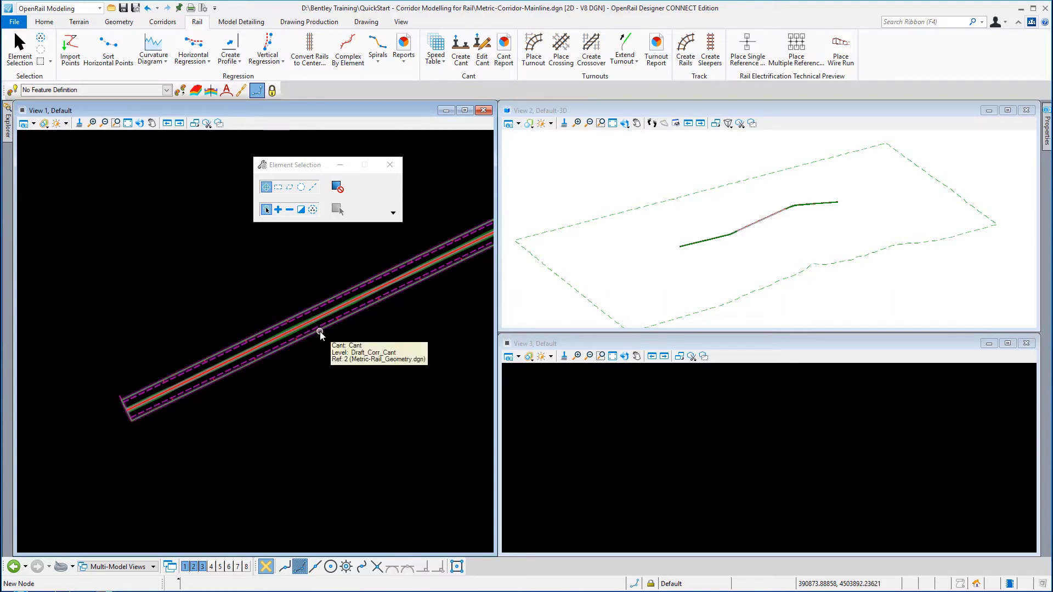
{"action": "mouse_move", "coordinate": [315, 335]}
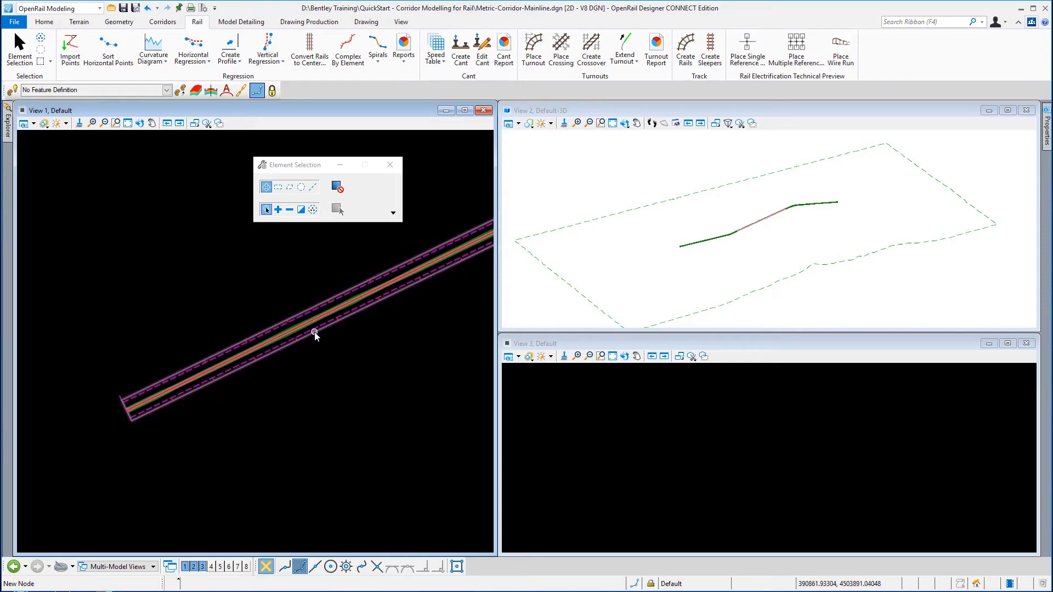
{"action": "mouse_move", "coordinate": [314, 334]}
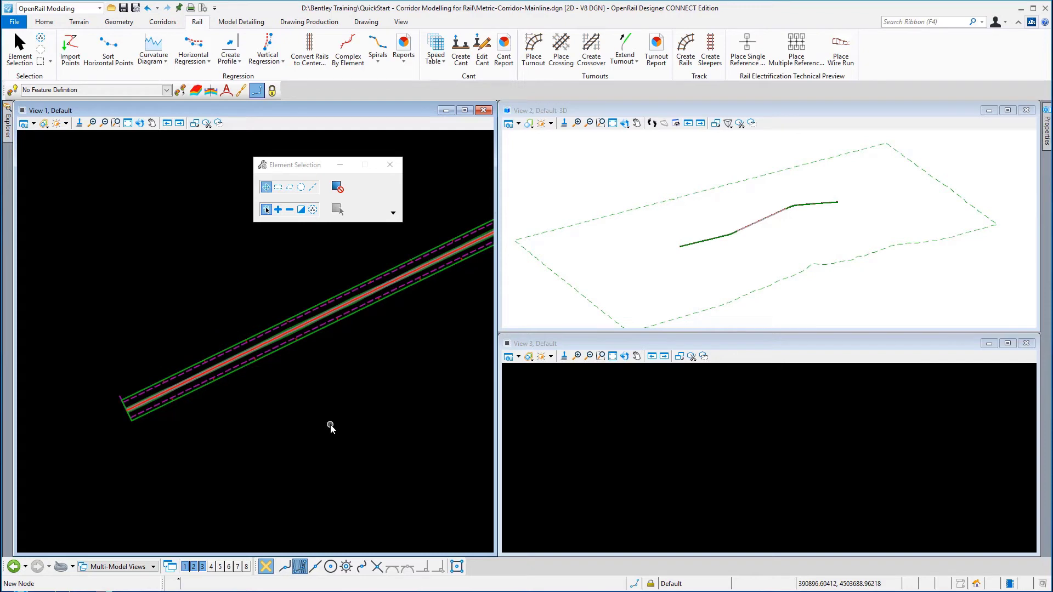
{"action": "mouse_move", "coordinate": [715, 442]}
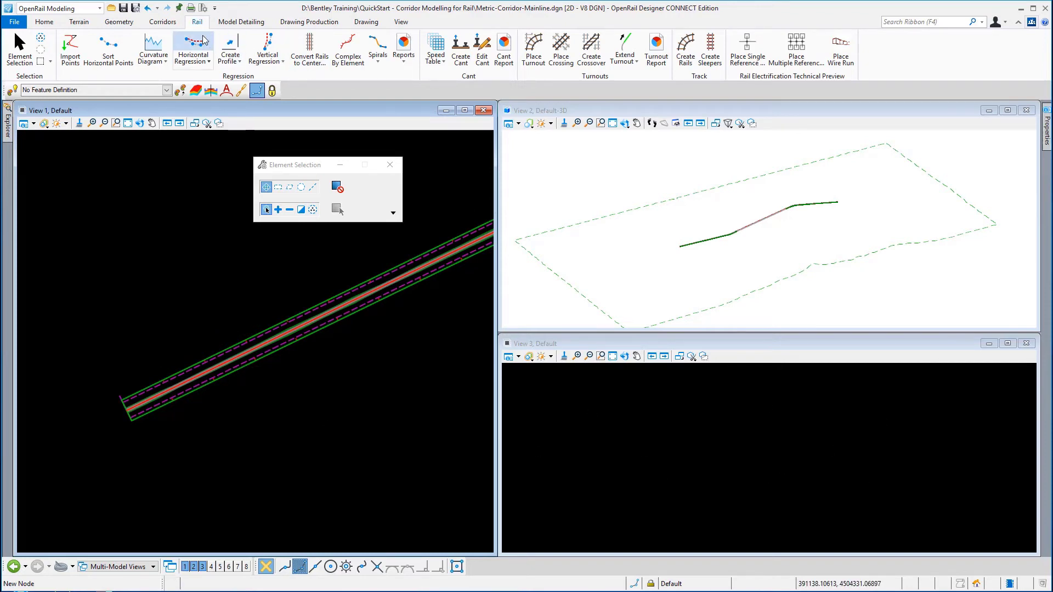
Step: Start Dynamic Sections from the Corridors tab to show the MainLine cross section in View 3
{"action": "left_click", "coordinate": [162, 22]}
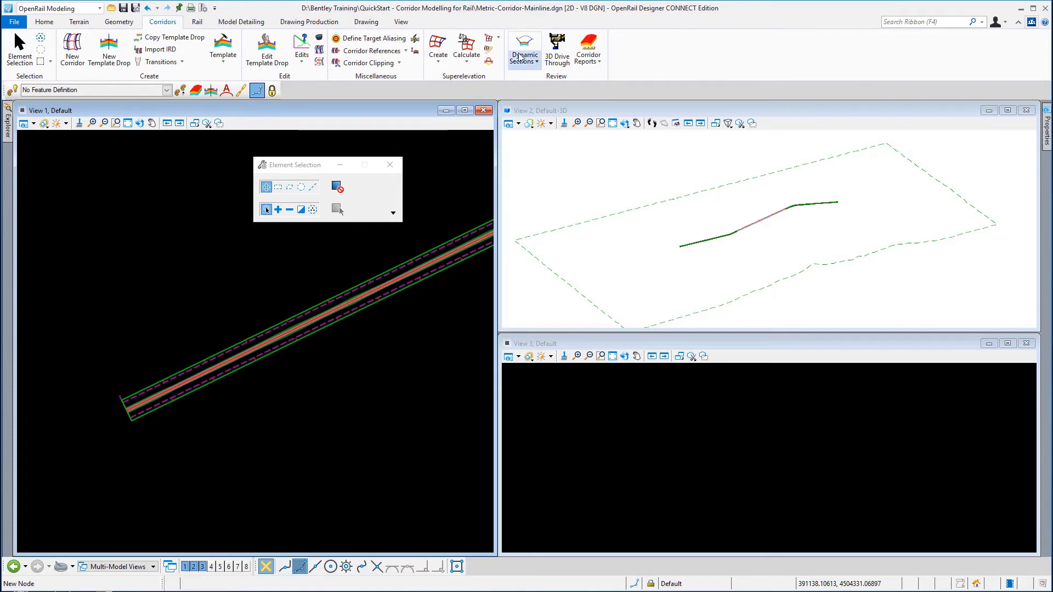
{"action": "left_click", "coordinate": [524, 47]}
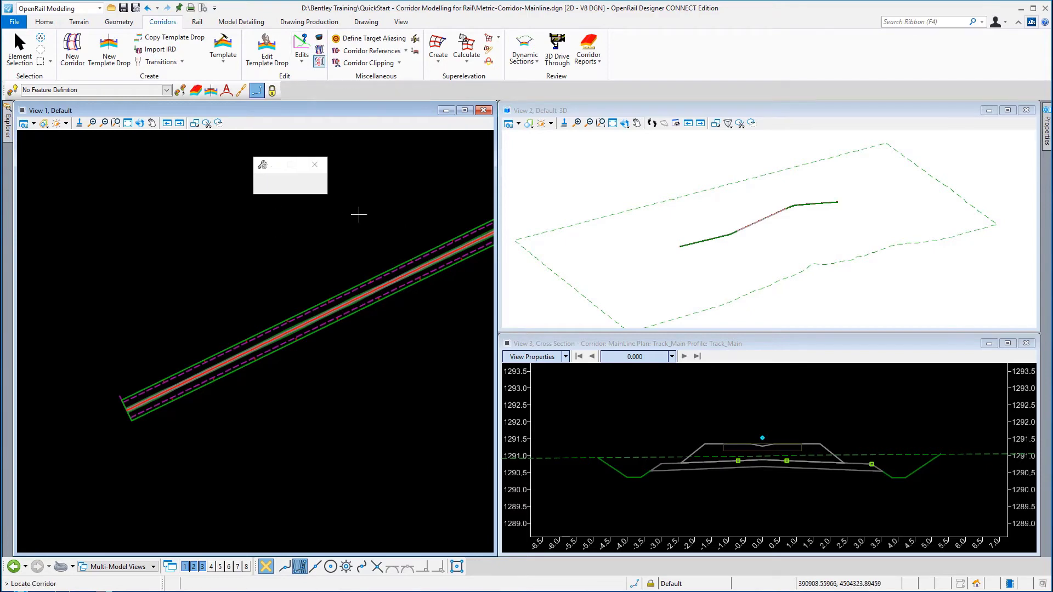
{"action": "mouse_move", "coordinate": [375, 296]}
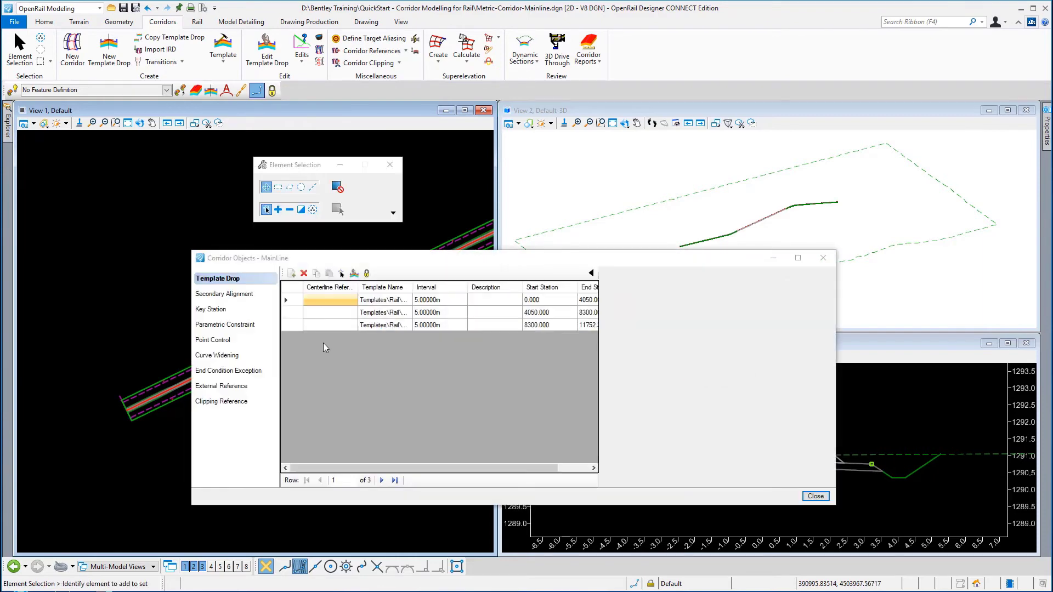
Step: Define a vertical point control of type Cant, described as Cant, locked to stations 0.000 to 11752.388
{"action": "left_click", "coordinate": [214, 340]}
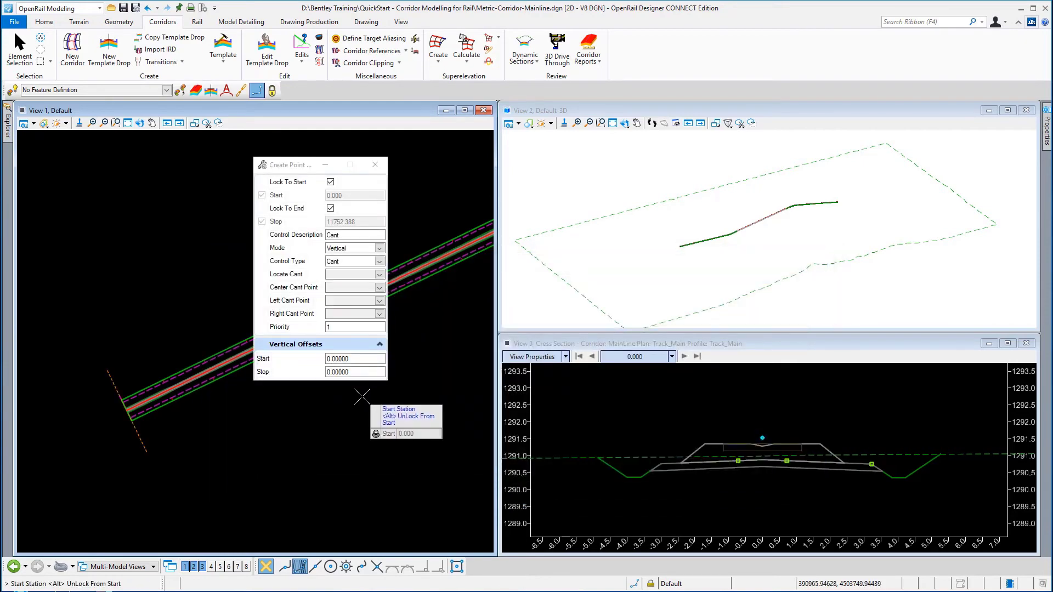
{"action": "left_click", "coordinate": [330, 181]}
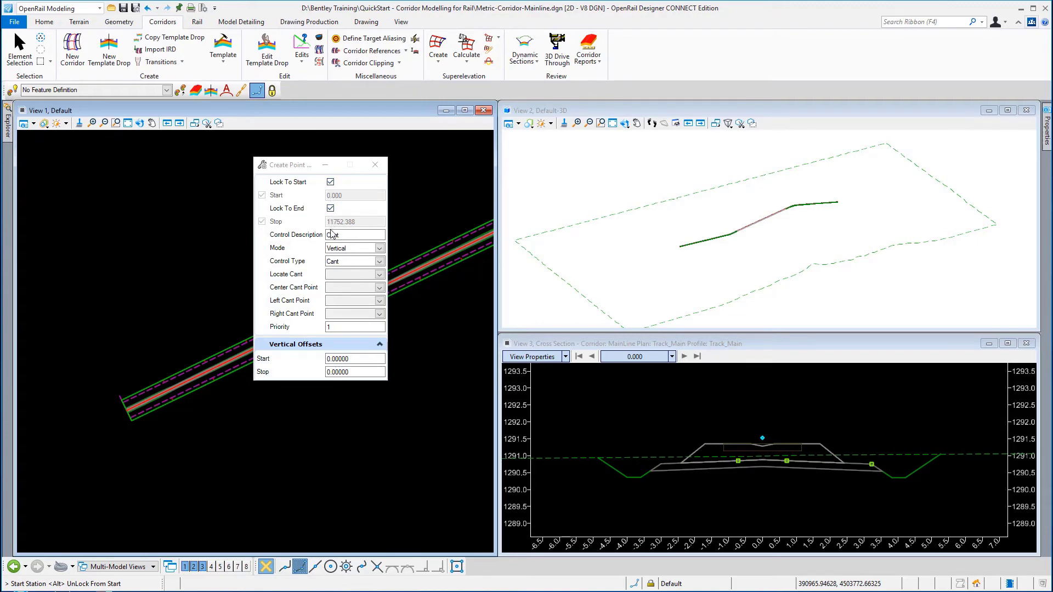
{"action": "left_click", "coordinate": [354, 234]}
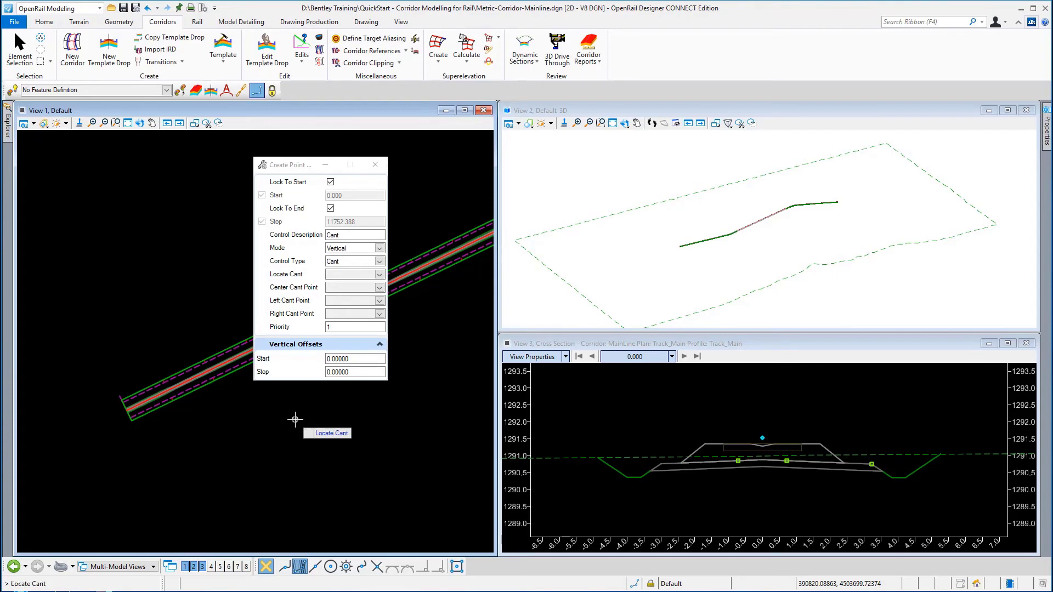
{"action": "mouse_move", "coordinate": [254, 405]}
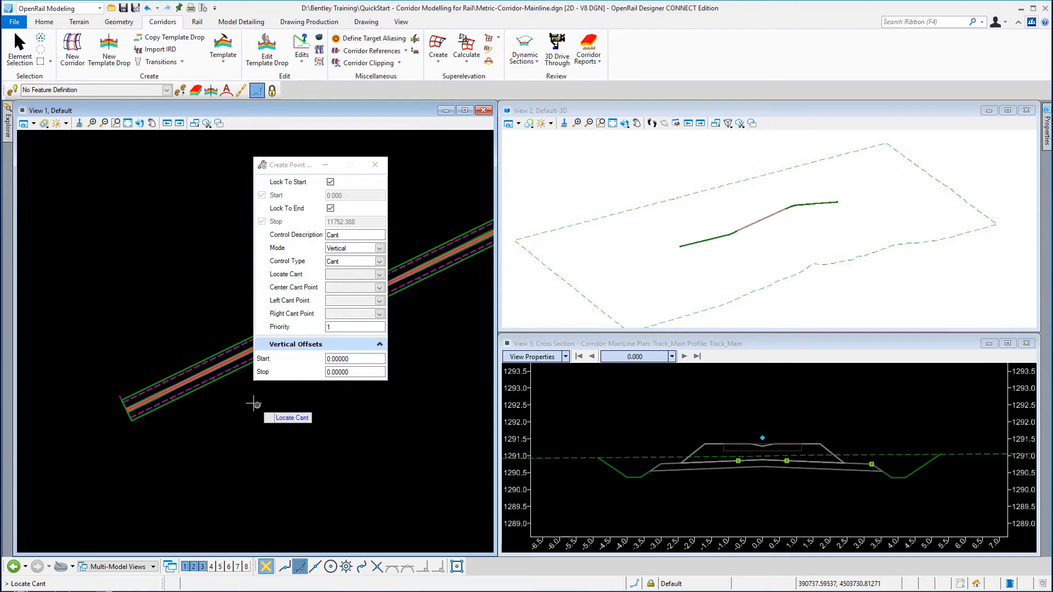
{"action": "mouse_move", "coordinate": [231, 372]}
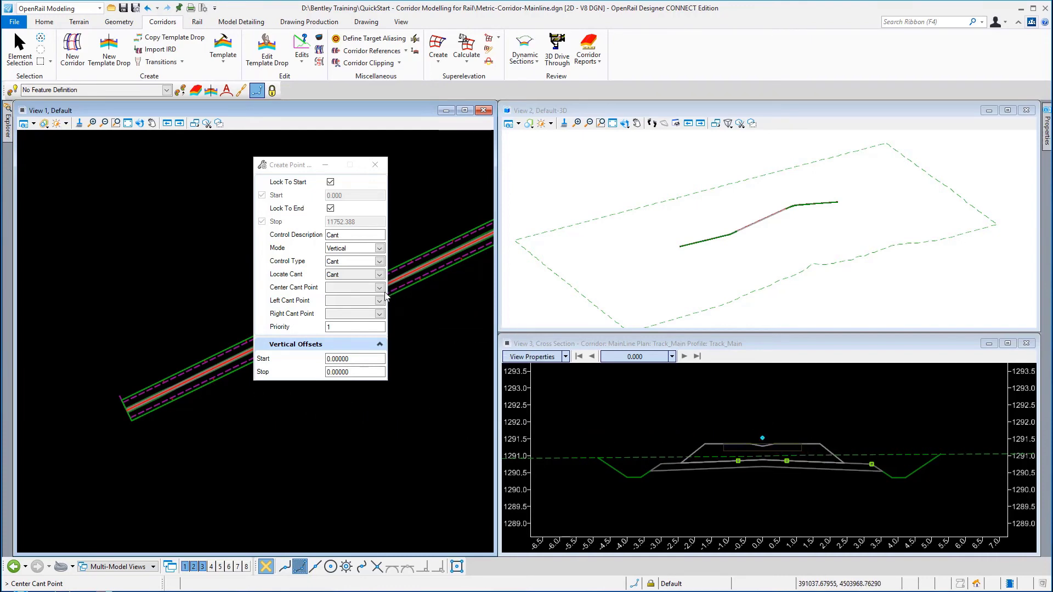
Step: Assign RAIL_CANT, RAIL_CANT_L and RAIL_CANT_R as the center, left and right cant points
{"action": "left_click", "coordinate": [379, 287]}
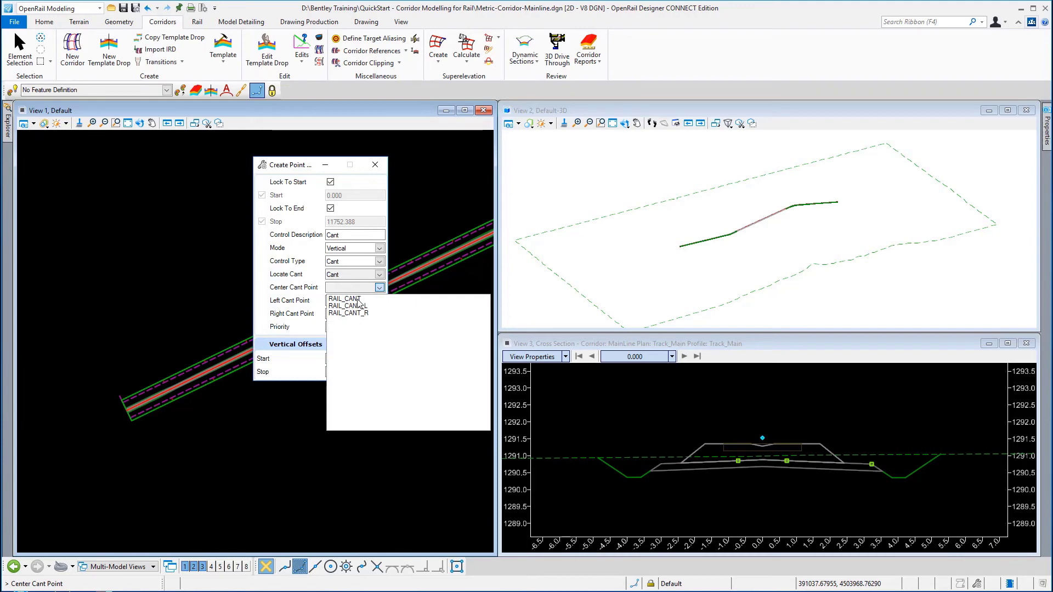
{"action": "left_click", "coordinate": [343, 298]}
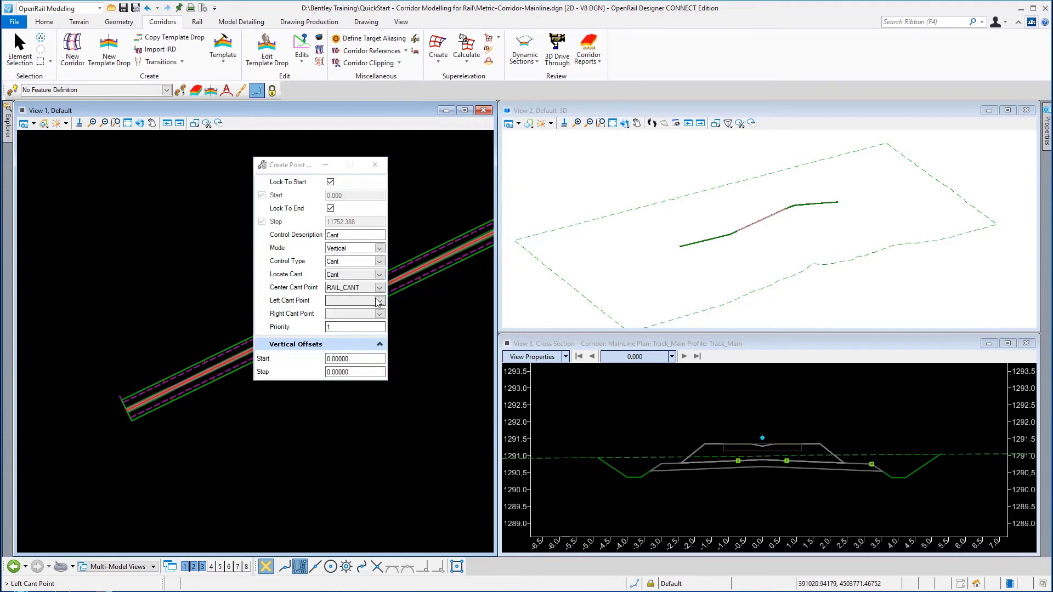
{"action": "left_click", "coordinate": [378, 300]}
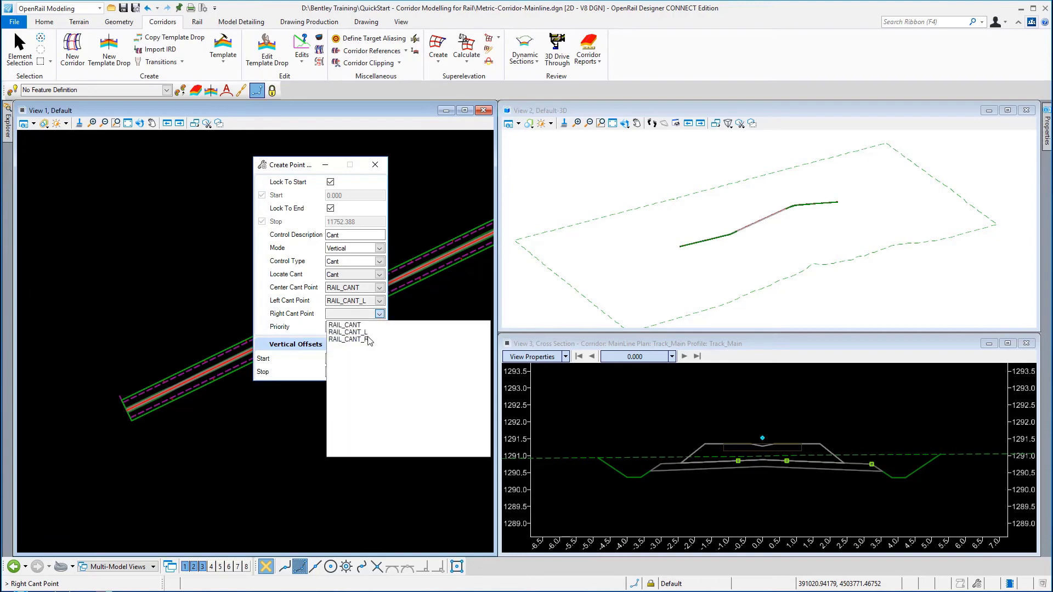
{"action": "left_click", "coordinate": [349, 339]}
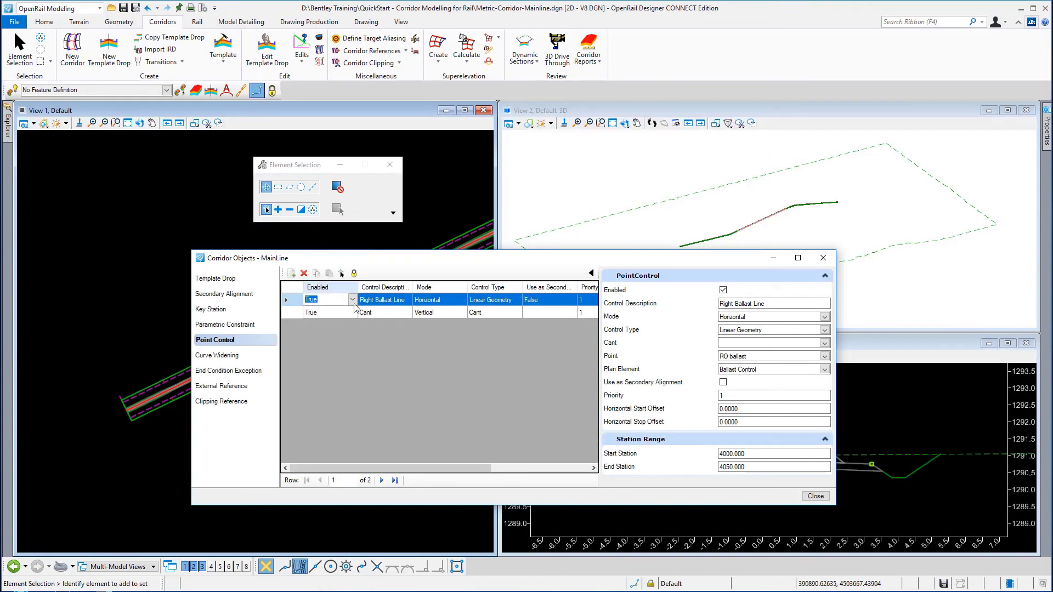
Step: Review the Cant point control row in the MainLine corridor objects list
{"action": "left_click", "coordinate": [366, 312]}
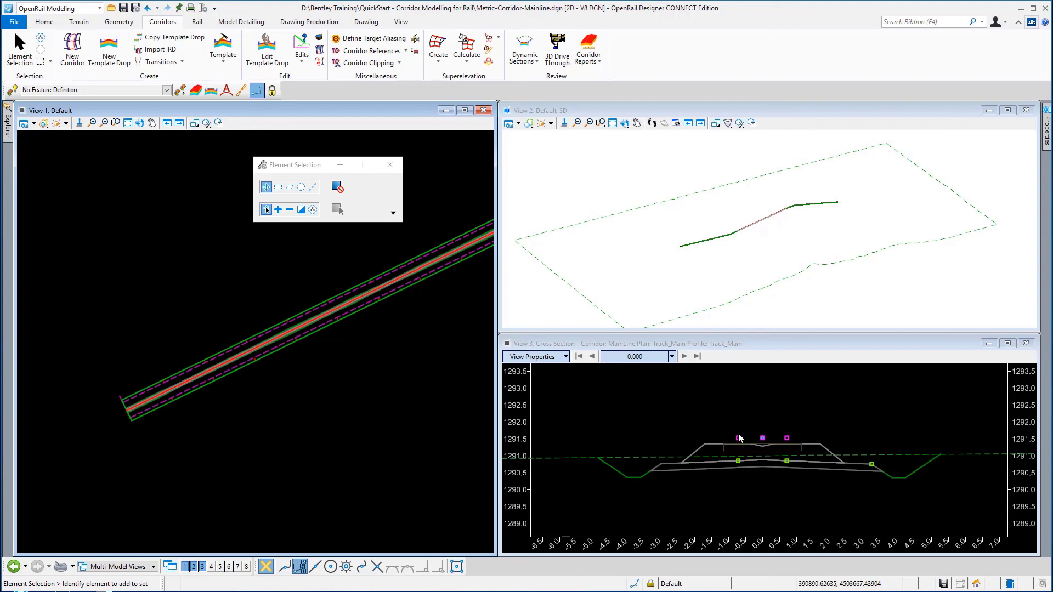
{"action": "mouse_move", "coordinate": [787, 441]}
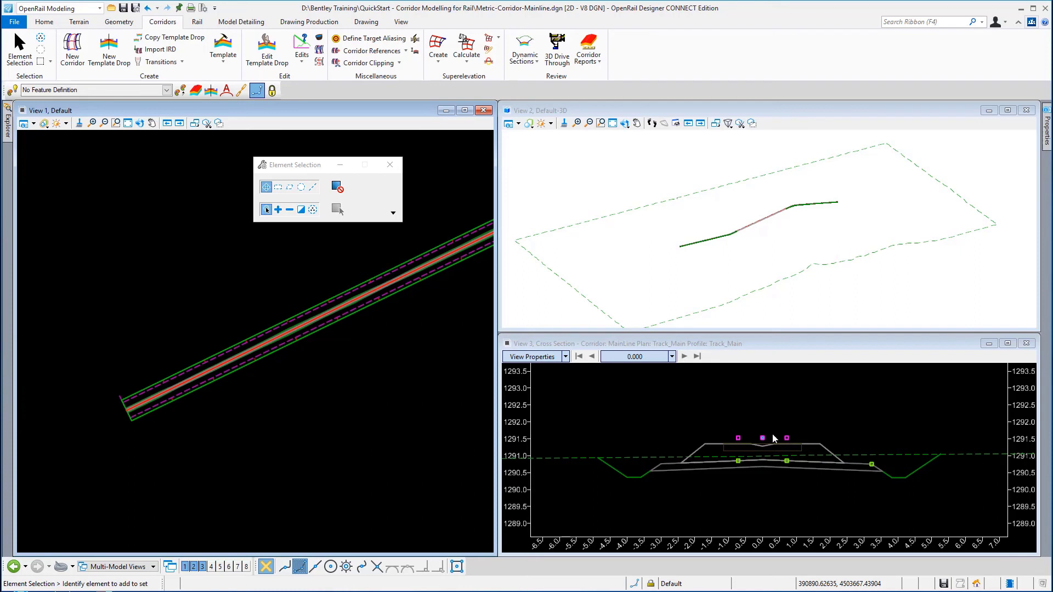
Step: Run the Cant Report for Track_Main from the Rail tools and close the Civil Report Browser
{"action": "left_click", "coordinate": [197, 22]}
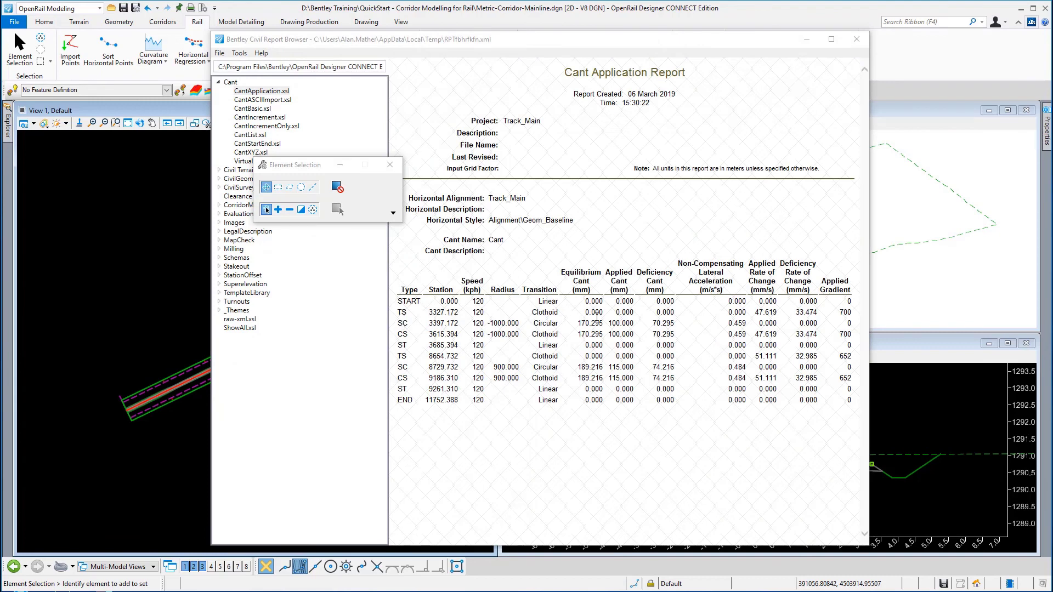
{"action": "mouse_move", "coordinate": [806, 329]}
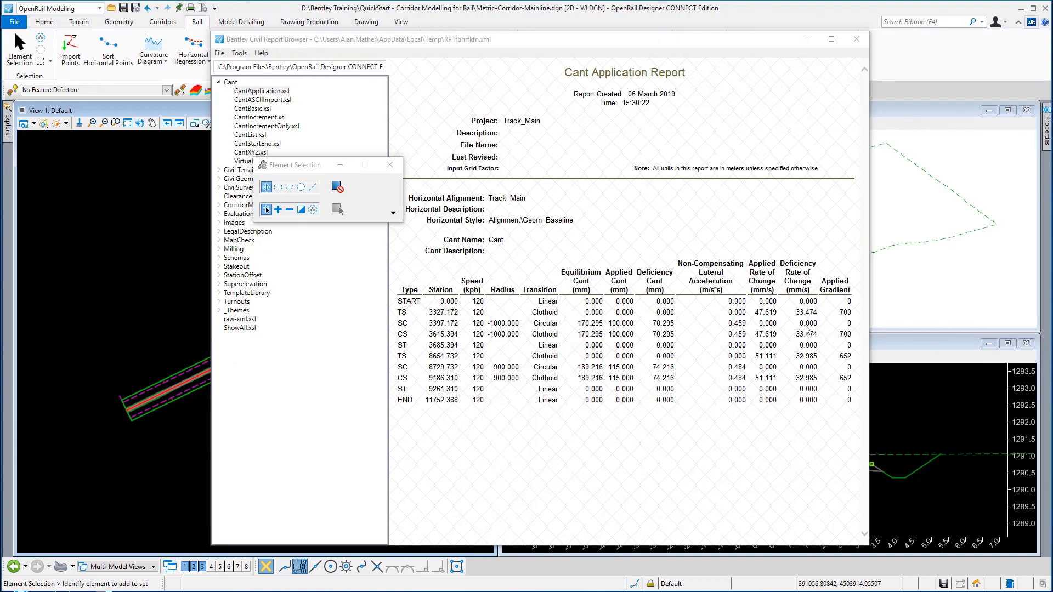
{"action": "mouse_move", "coordinate": [833, 383]}
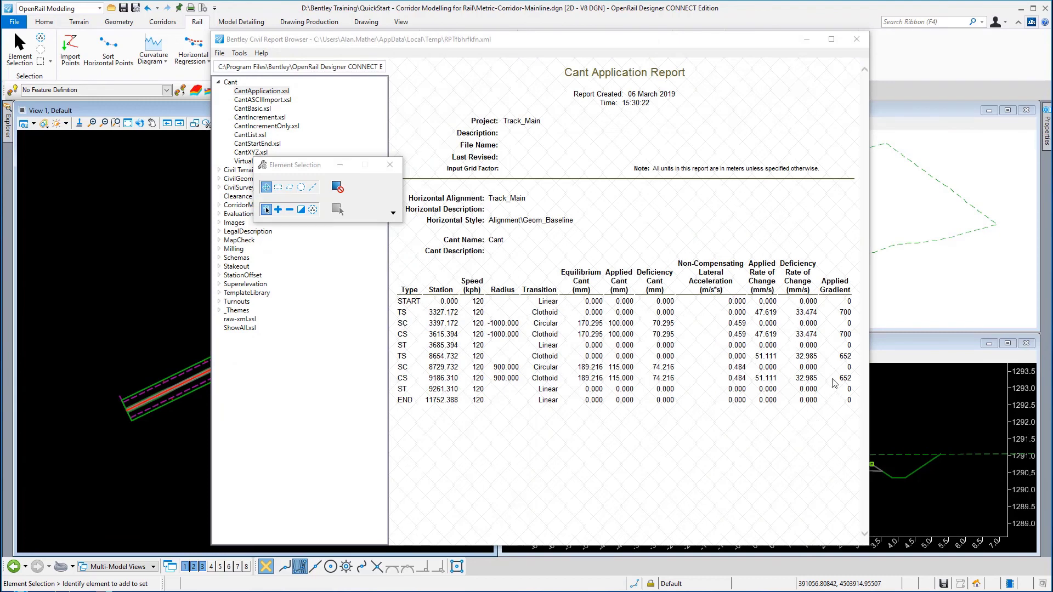
{"action": "left_click", "coordinate": [855, 38]}
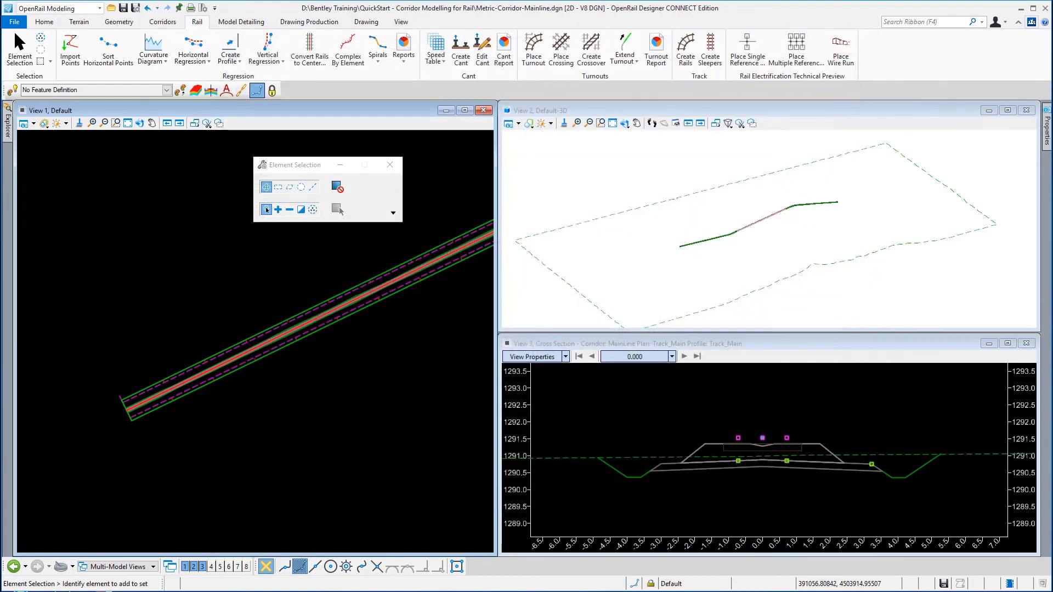
{"action": "mouse_move", "coordinate": [389, 337]}
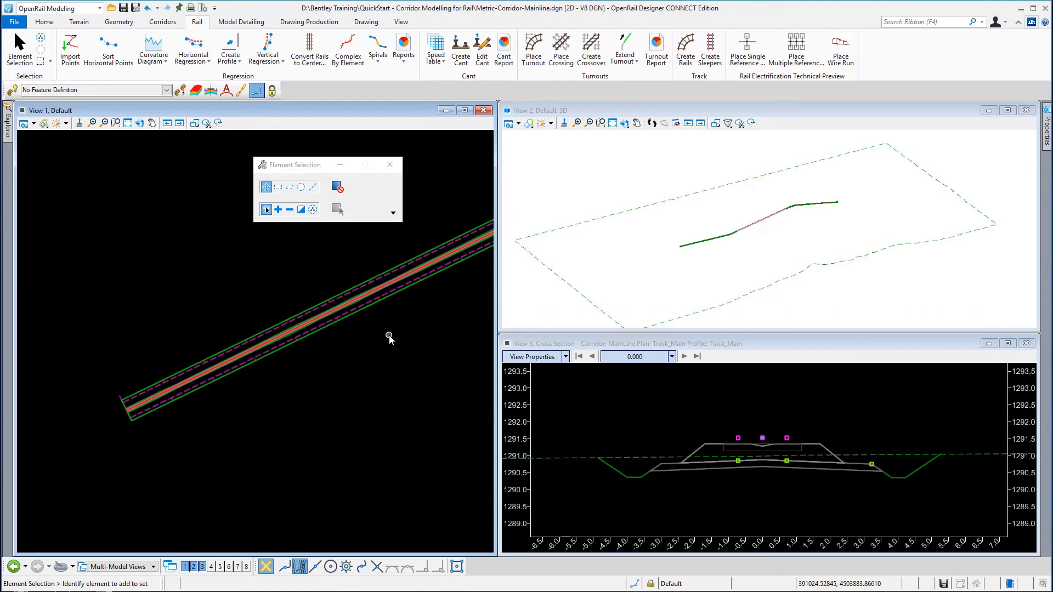
{"action": "mouse_move", "coordinate": [475, 101]}
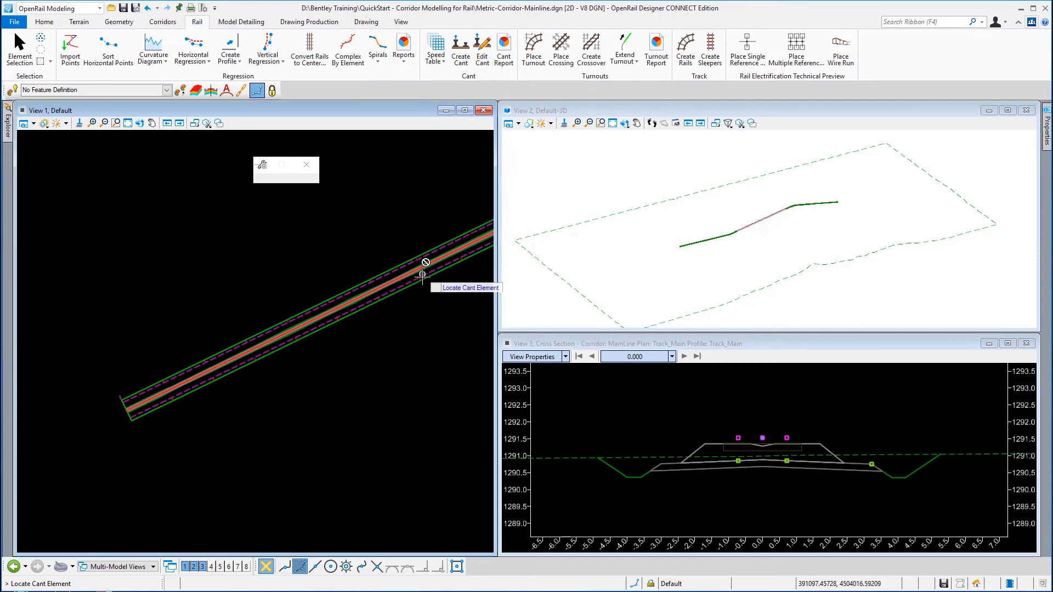
Step: Edit the track's cant and review speed table sections 0–4050, 4050–8300 and 8300–11752.388
{"action": "left_click", "coordinate": [481, 49]}
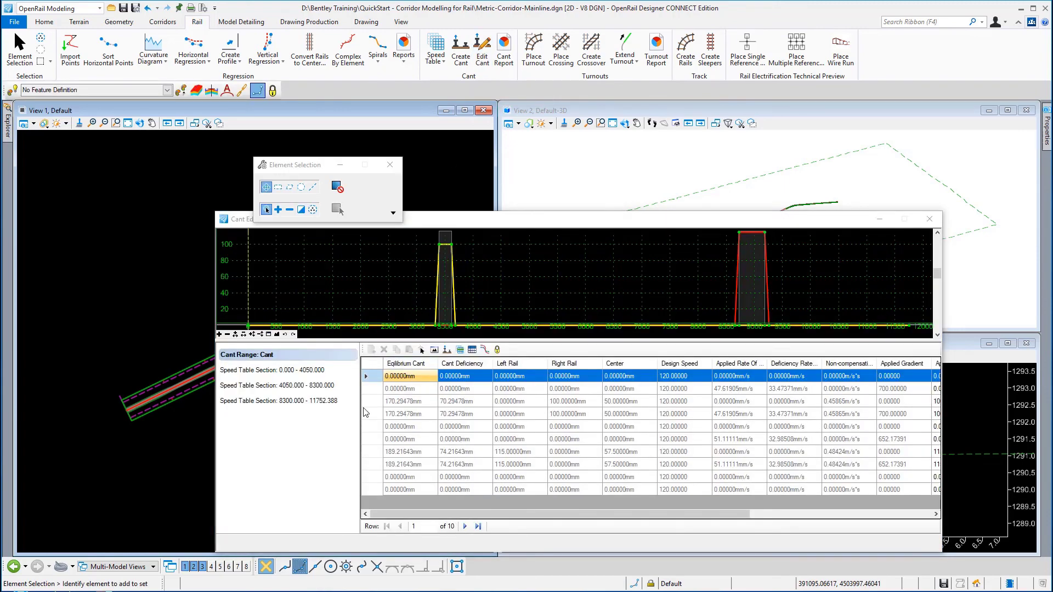
{"action": "left_click", "coordinate": [272, 369]}
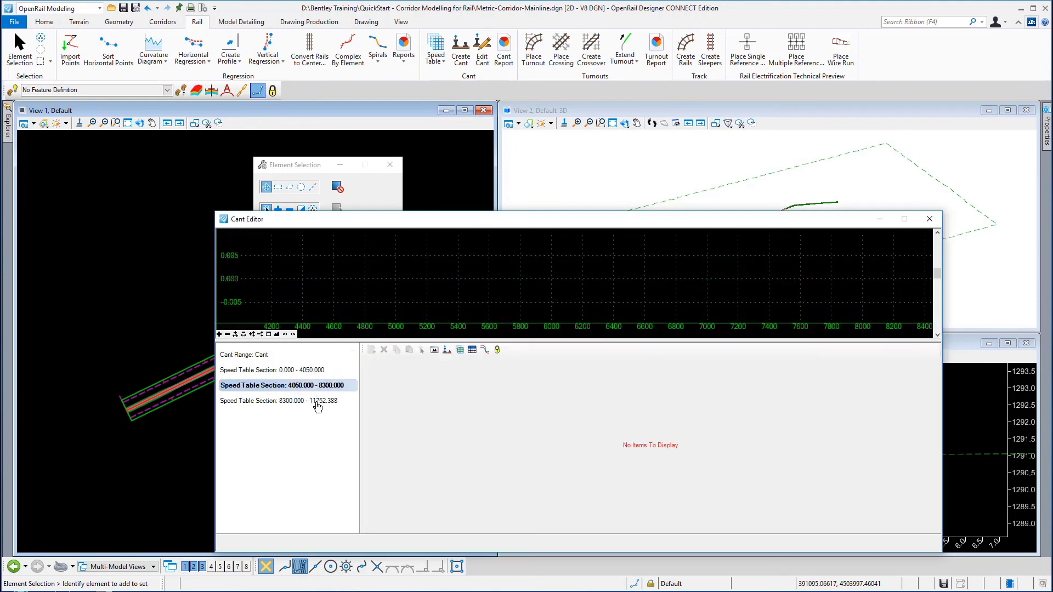
{"action": "left_click", "coordinate": [282, 401]}
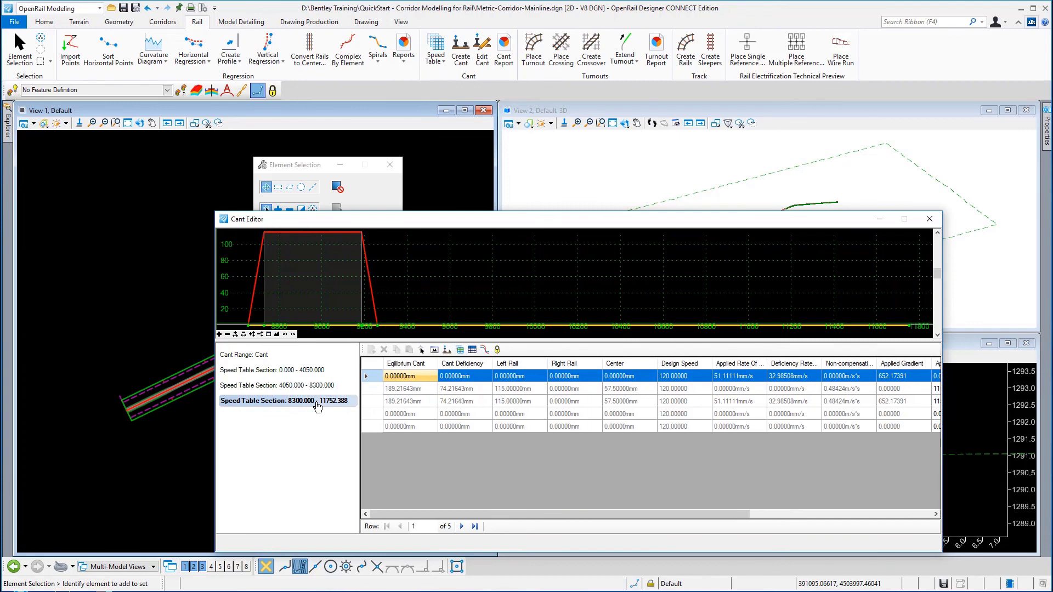
{"action": "left_click", "coordinate": [275, 369]}
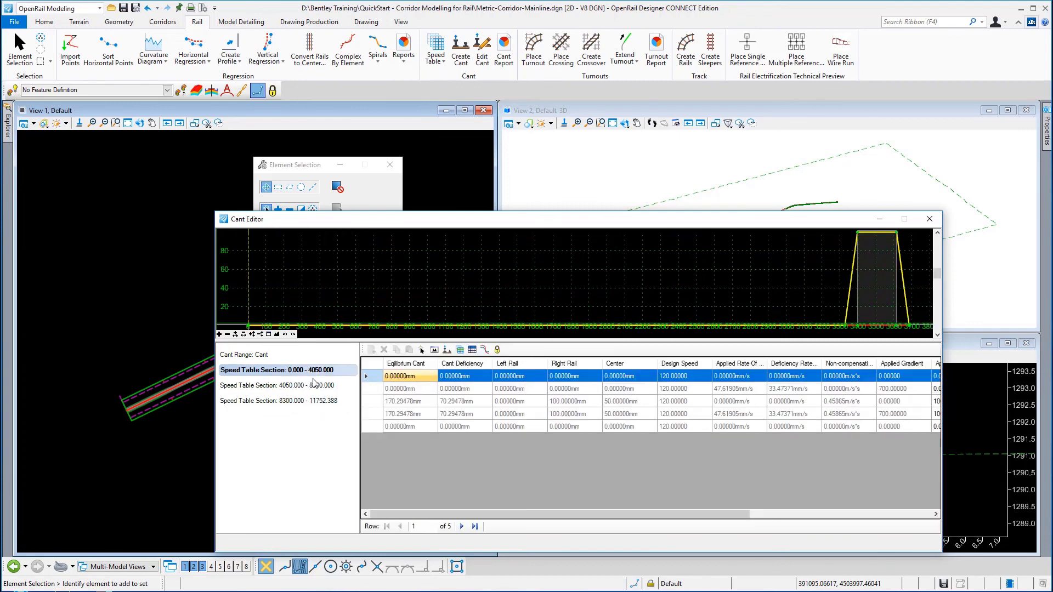
{"action": "left_click", "coordinate": [275, 385]}
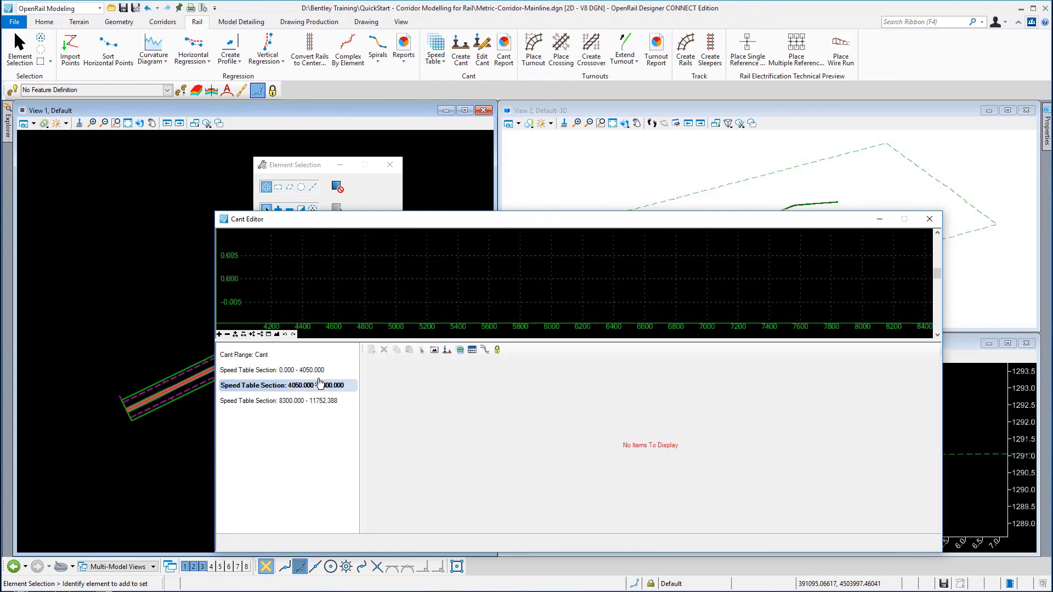
{"action": "left_click", "coordinate": [271, 369]}
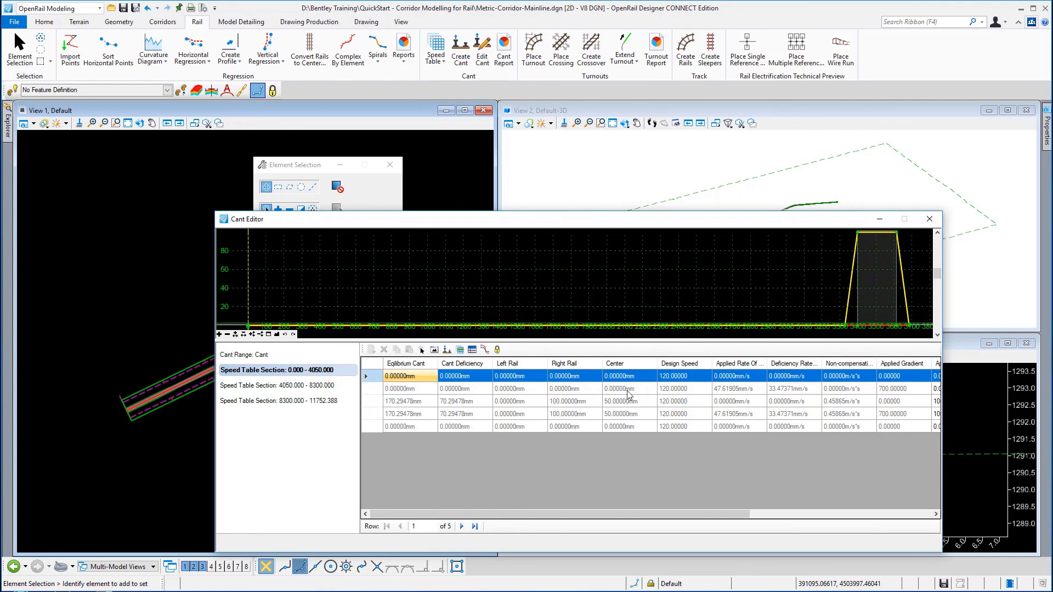
{"action": "left_click", "coordinate": [628, 388]}
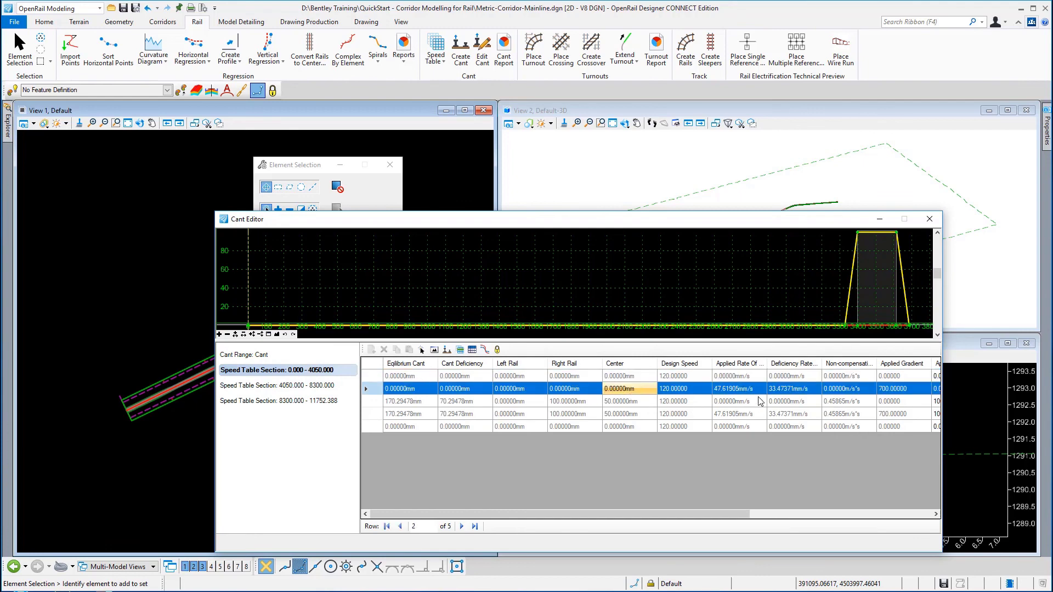